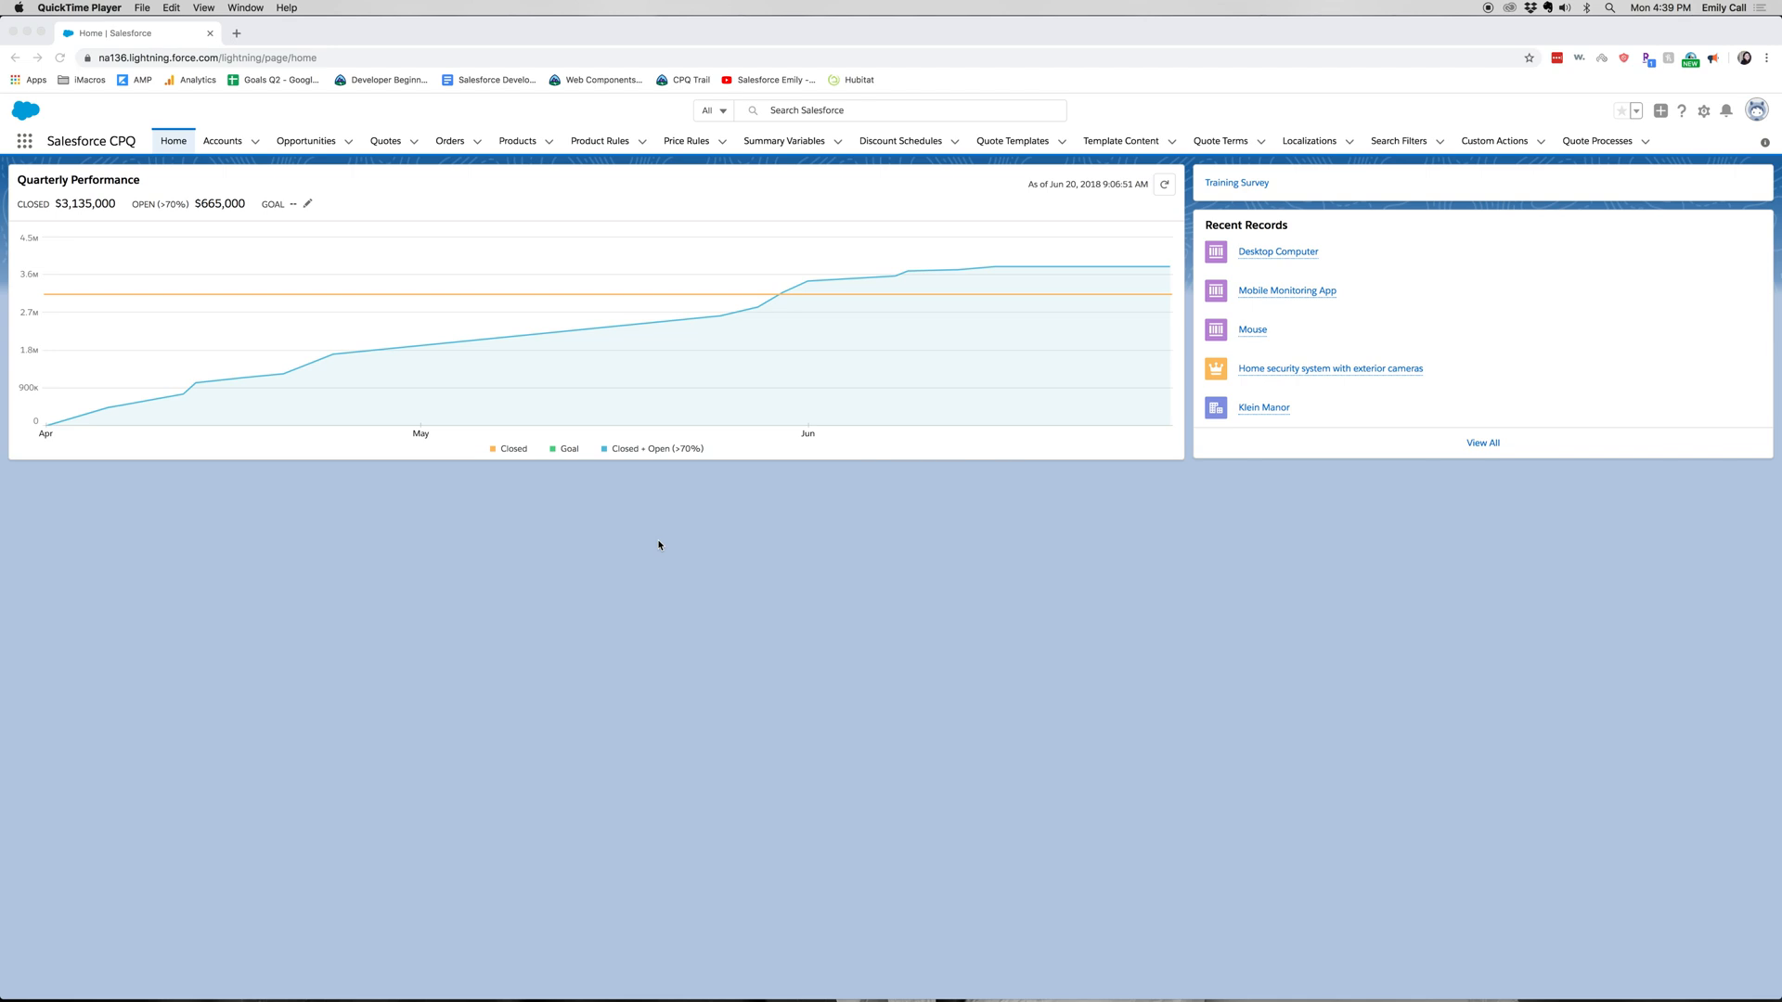
mouse_move(512, 158)
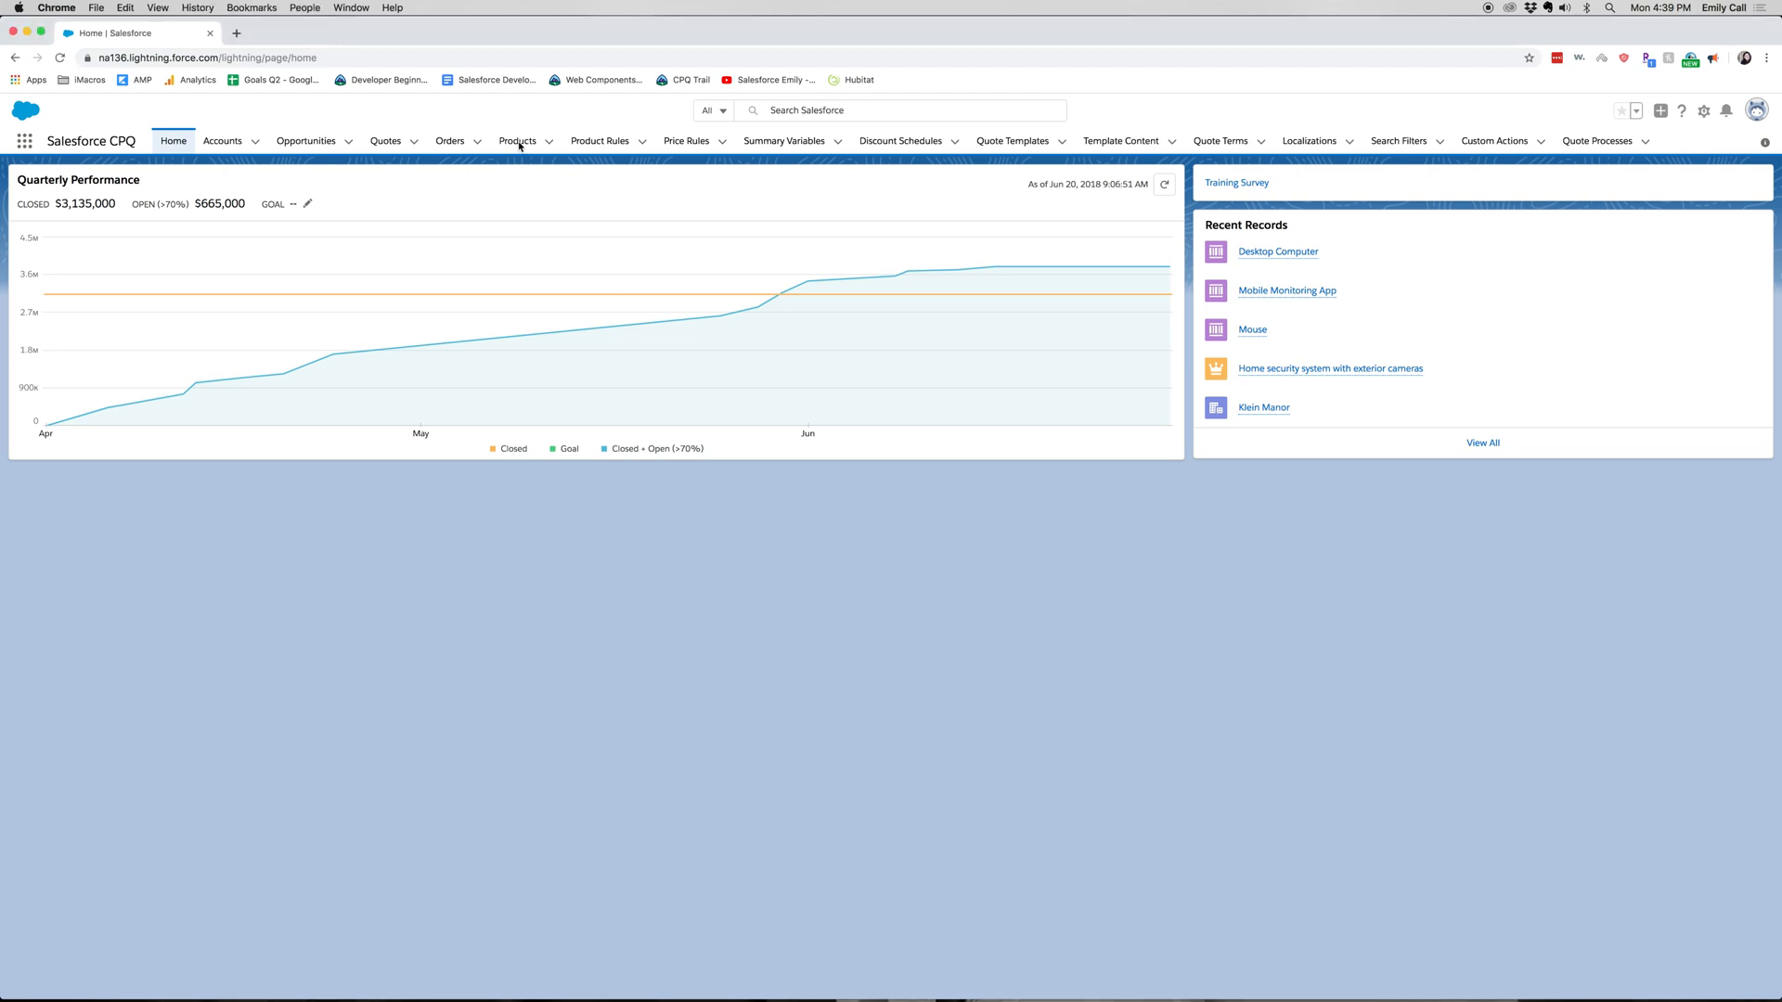
Step: Show the Mobile Monitoring App product's related records: one Storage feature and no options
click(517, 139)
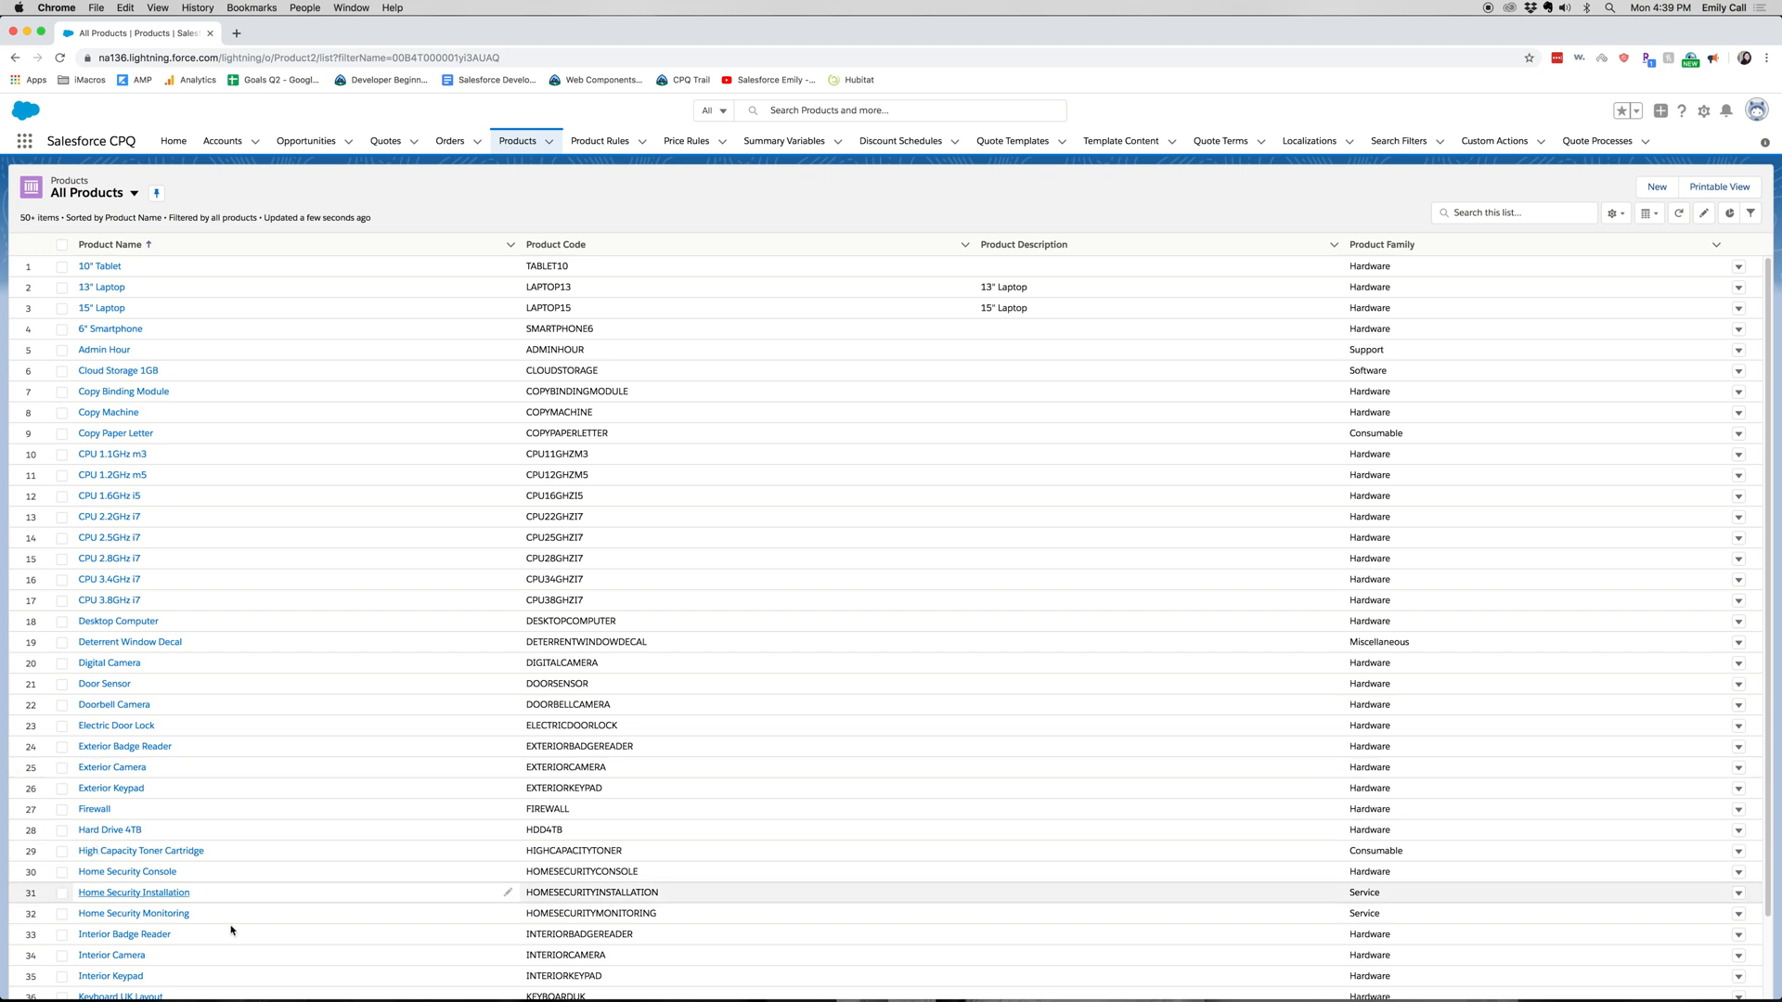
scroll(down, 3)
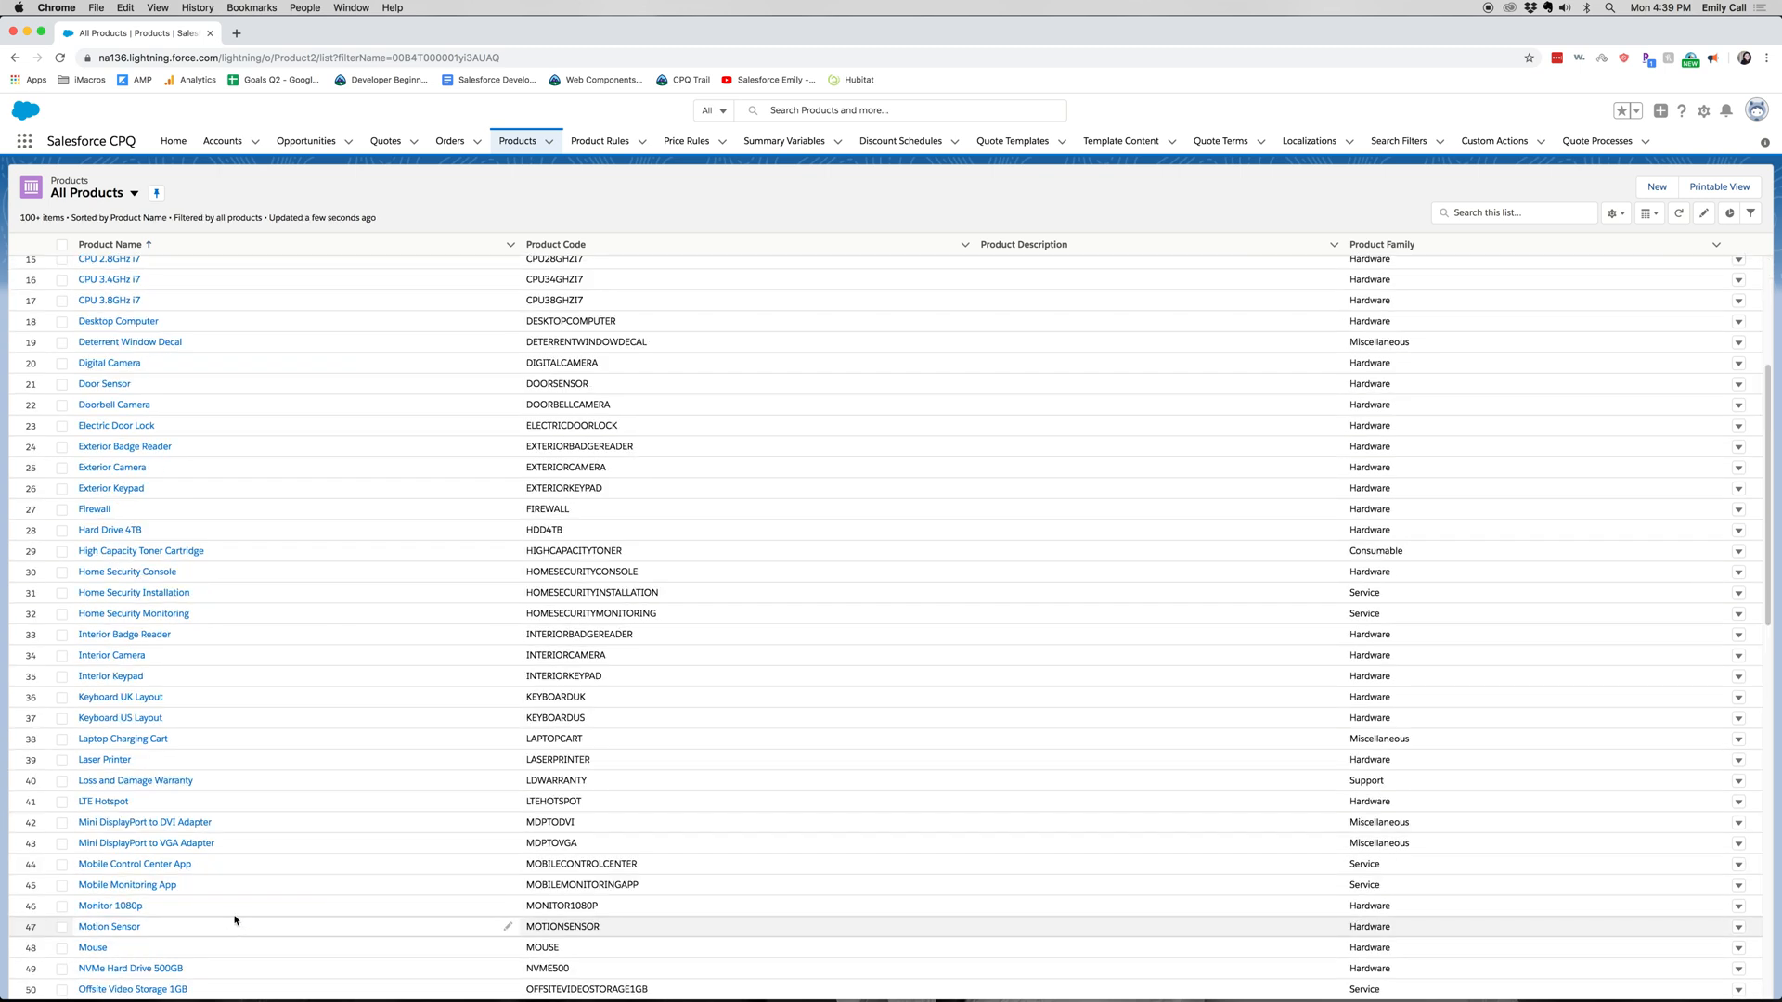
click(126, 885)
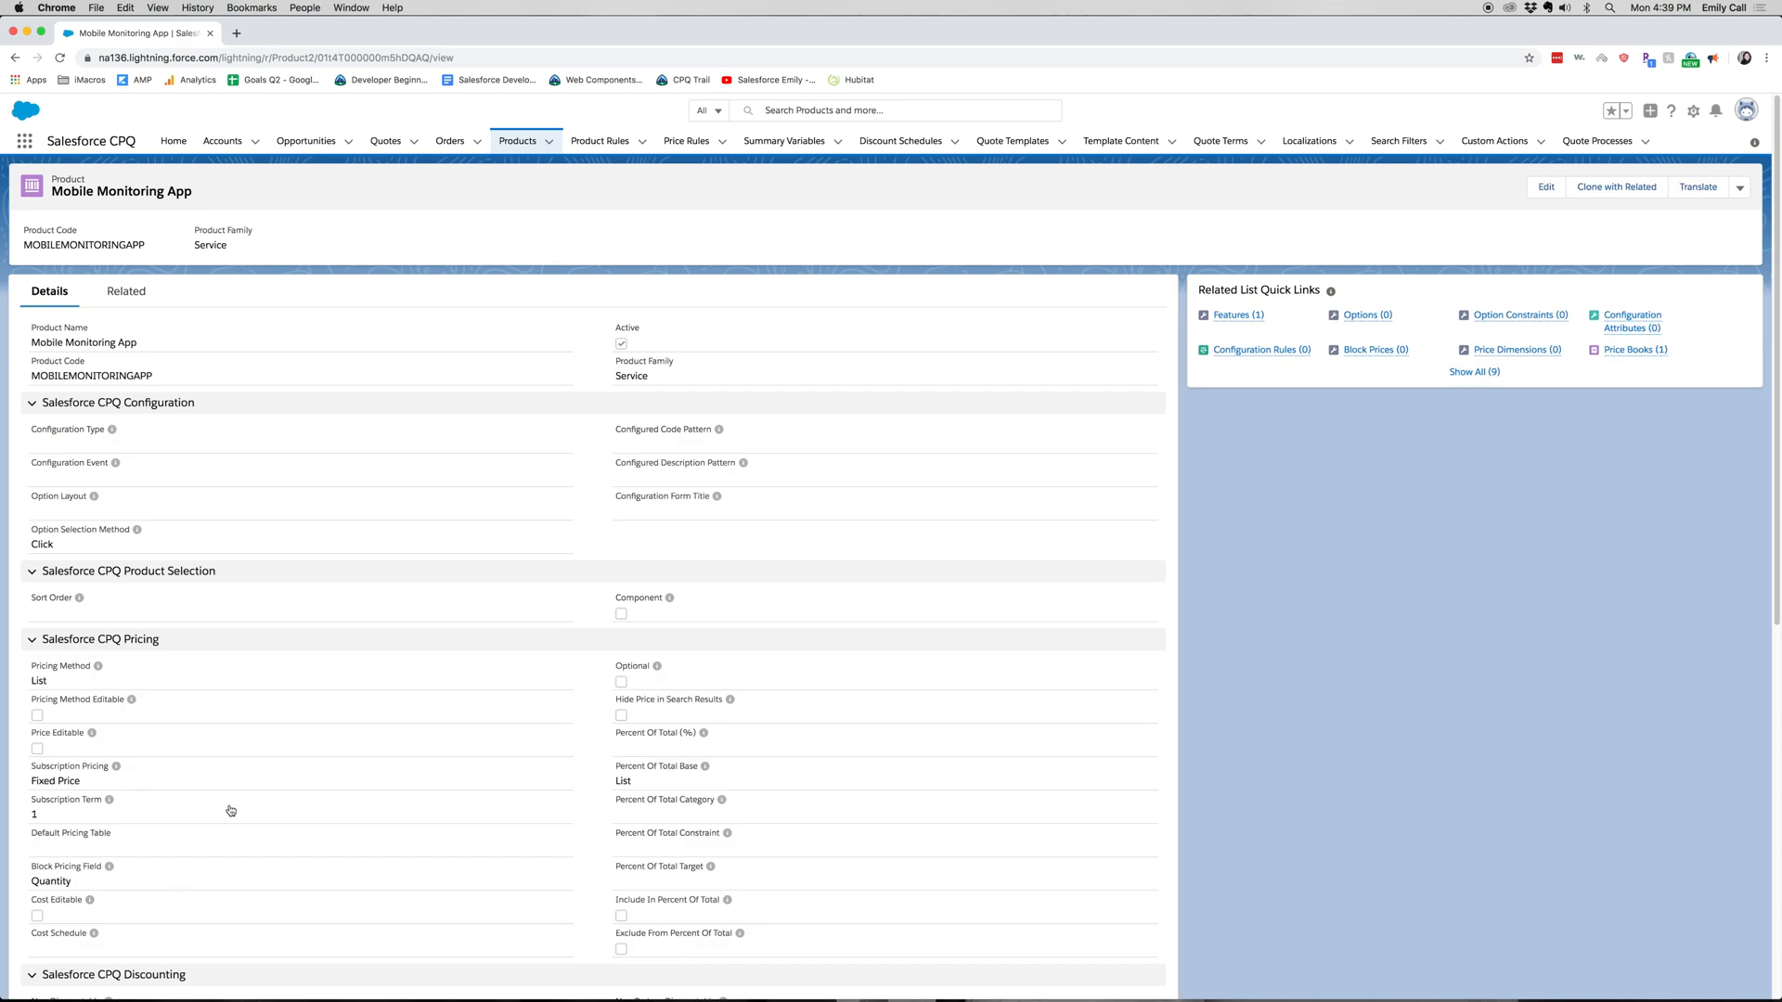
click(125, 292)
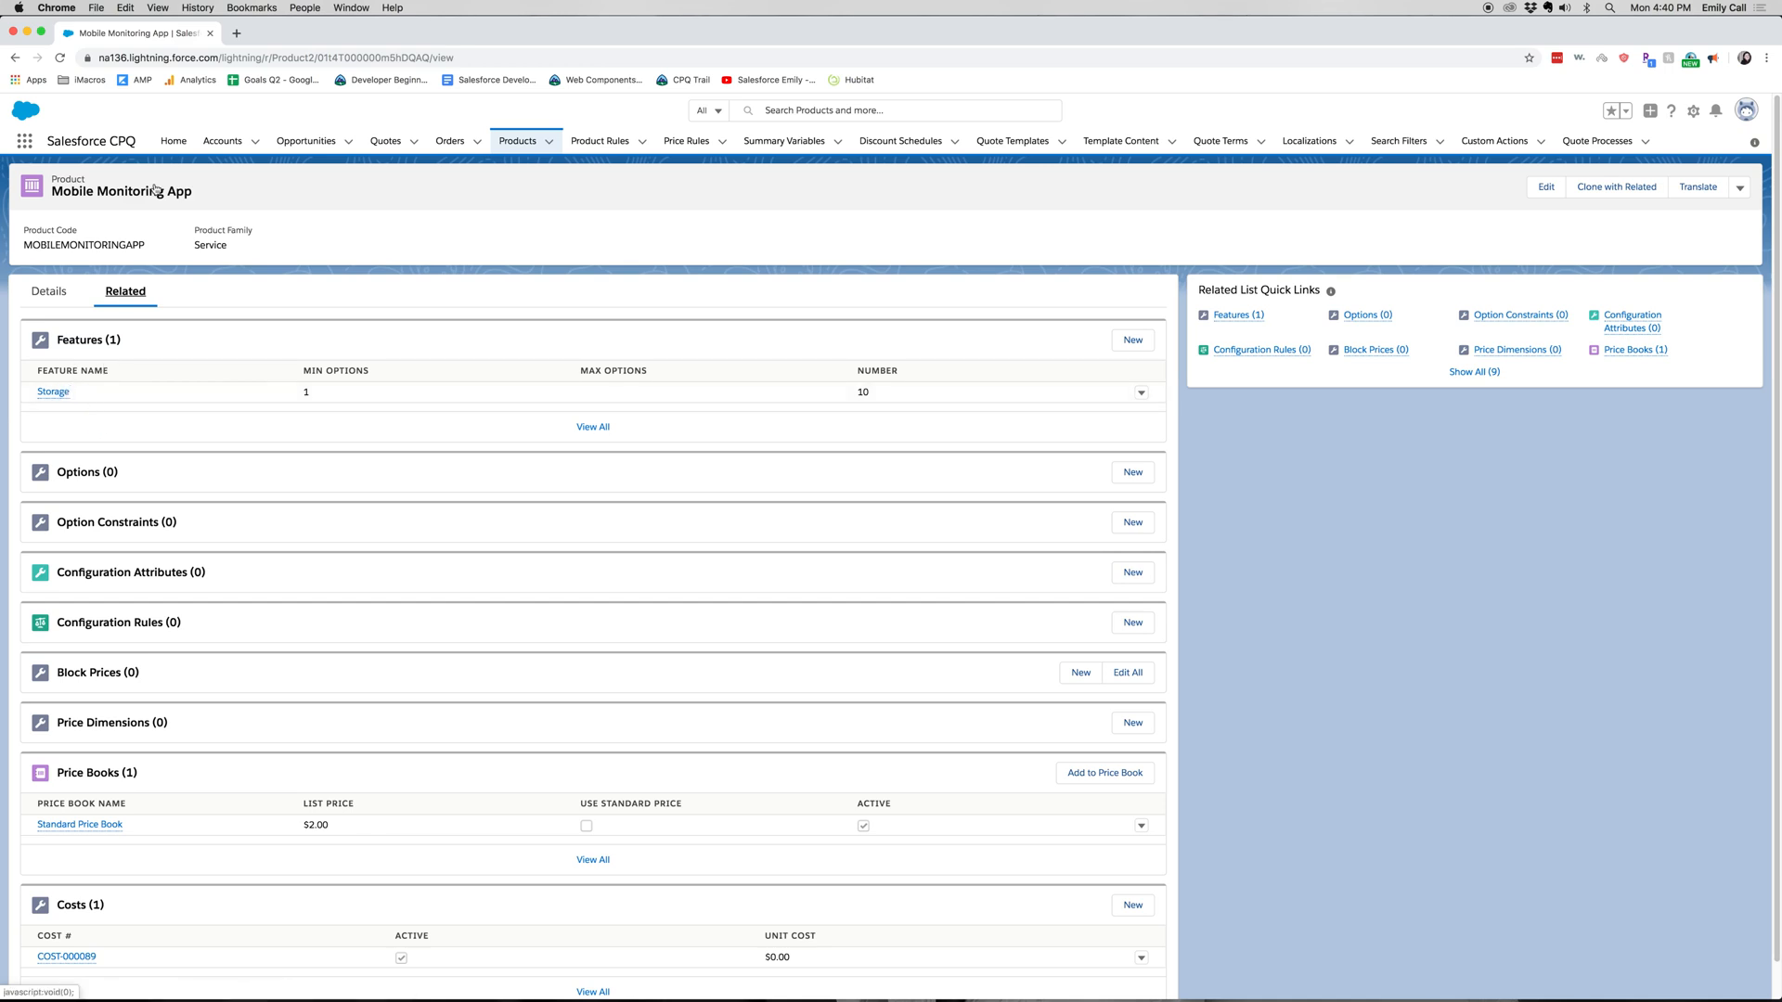
mouse_move(1181, 477)
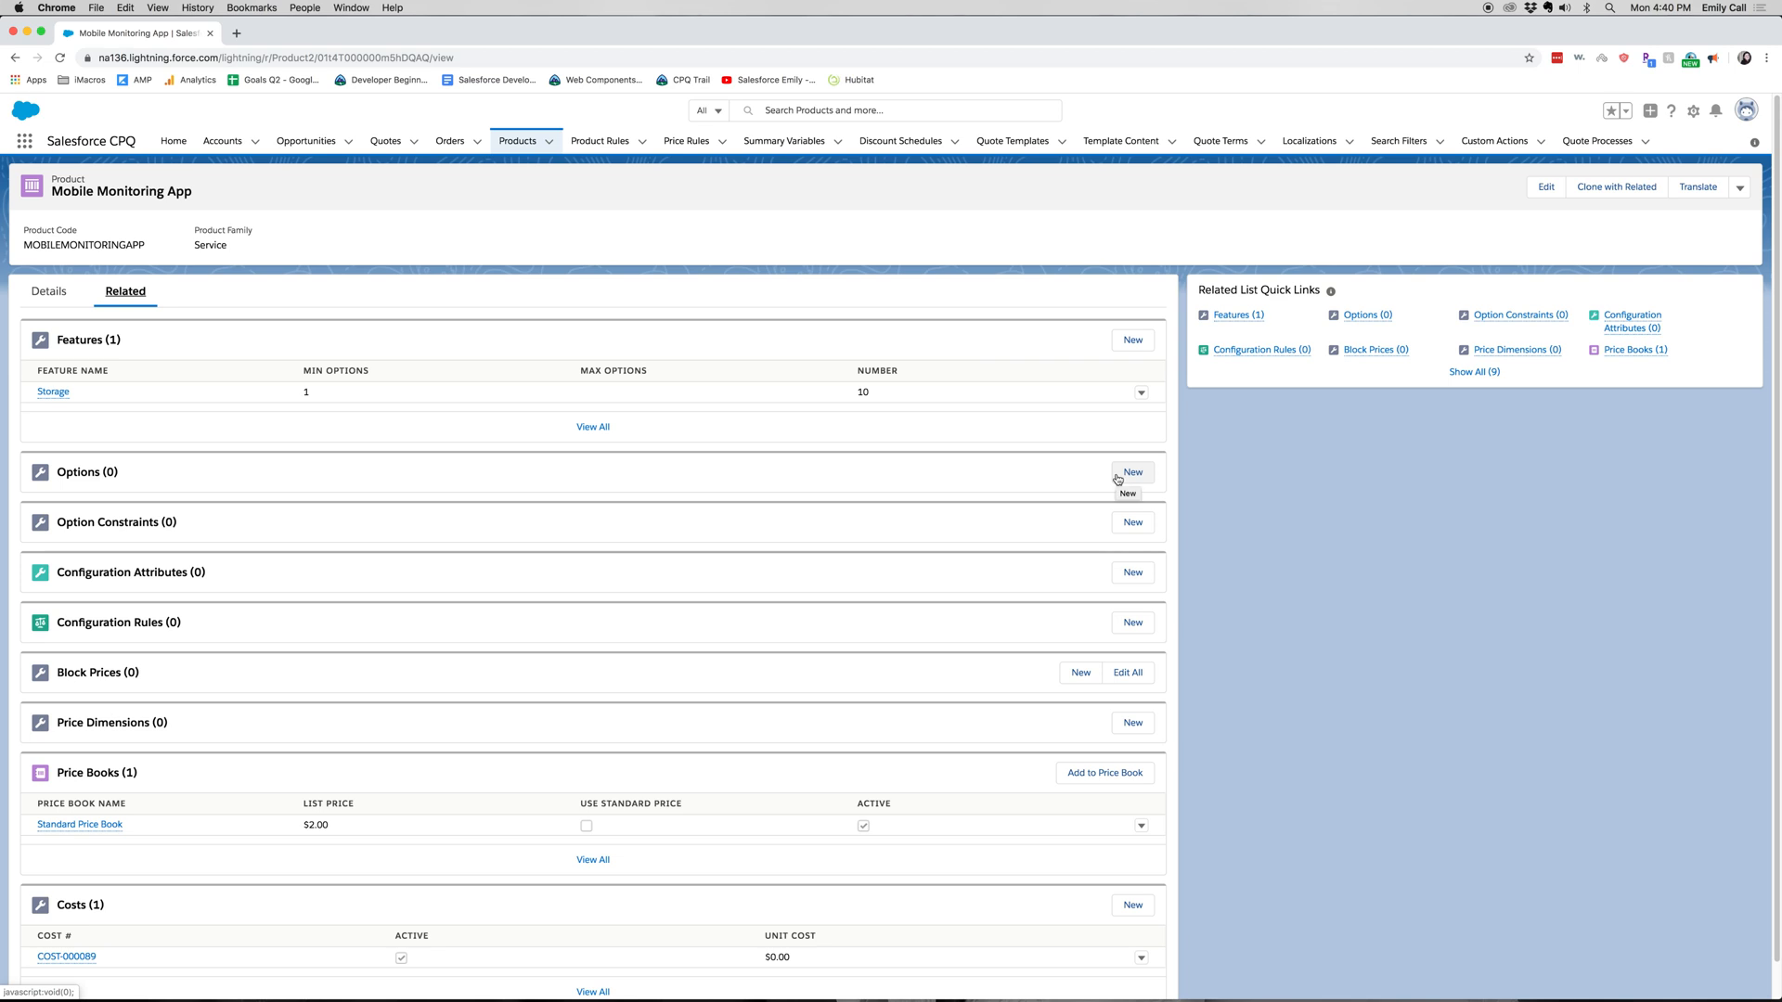
Step: Start a new product option with Cloud Storage 1GB as optional SKU and number 10
click(1132, 473)
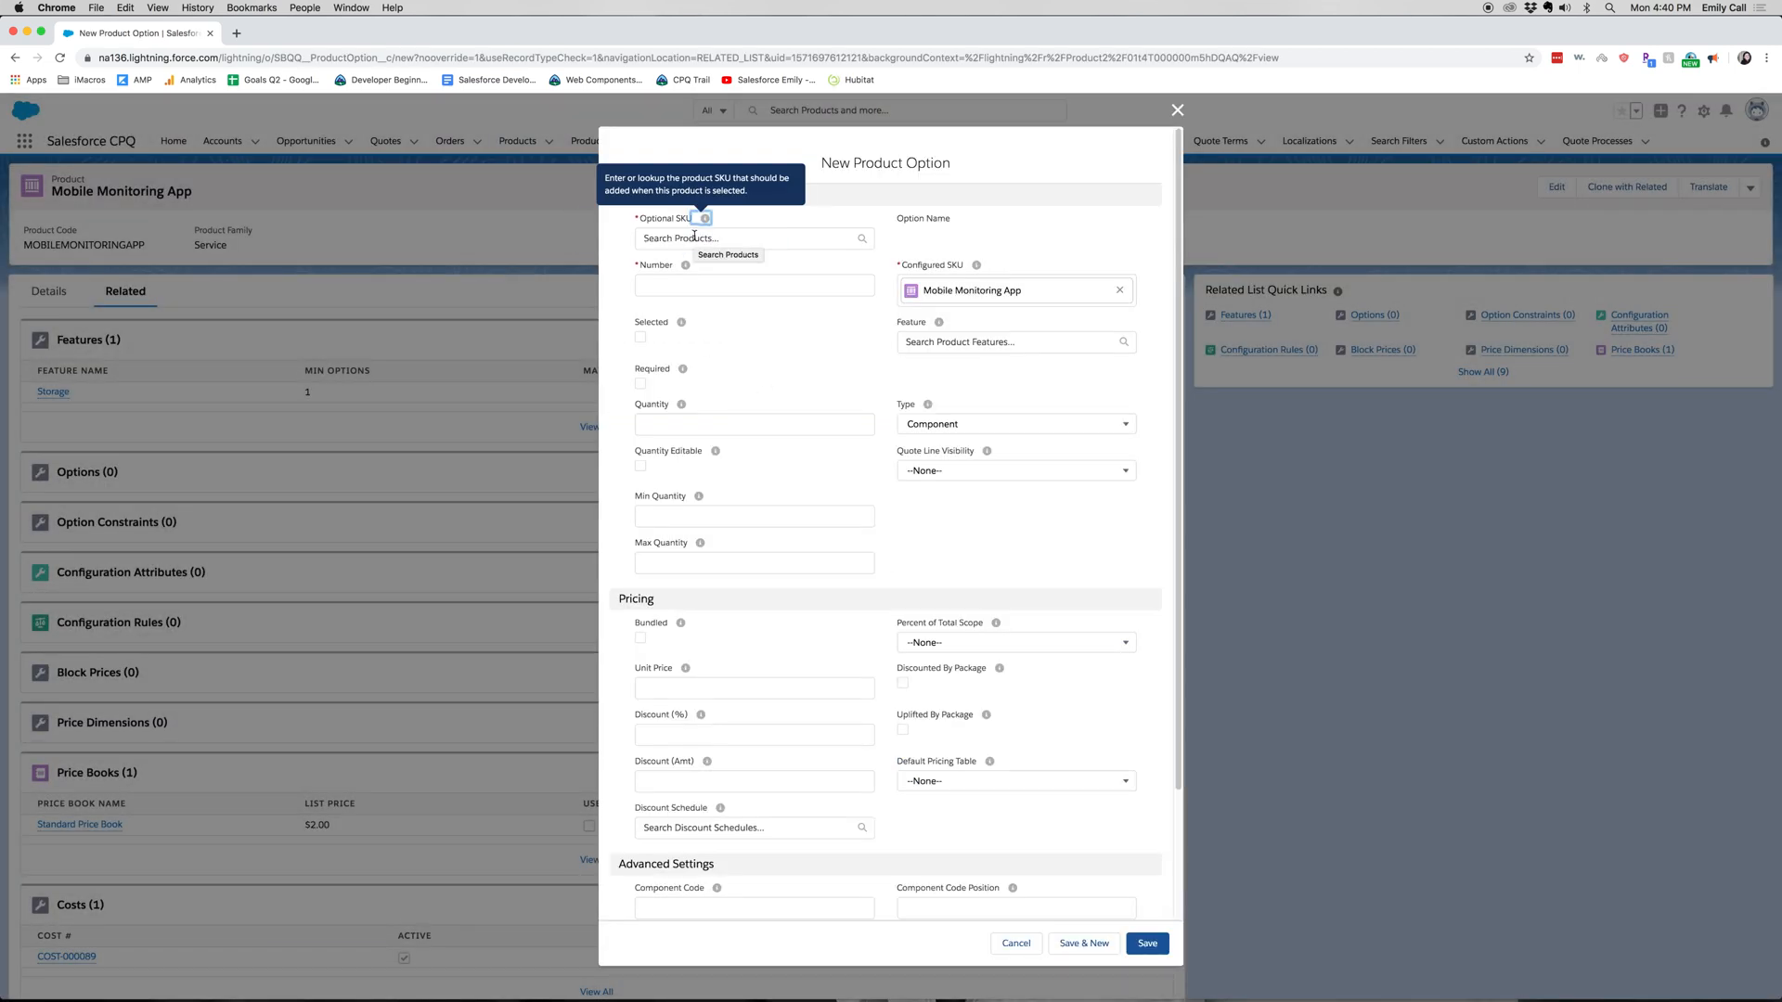
click(754, 238)
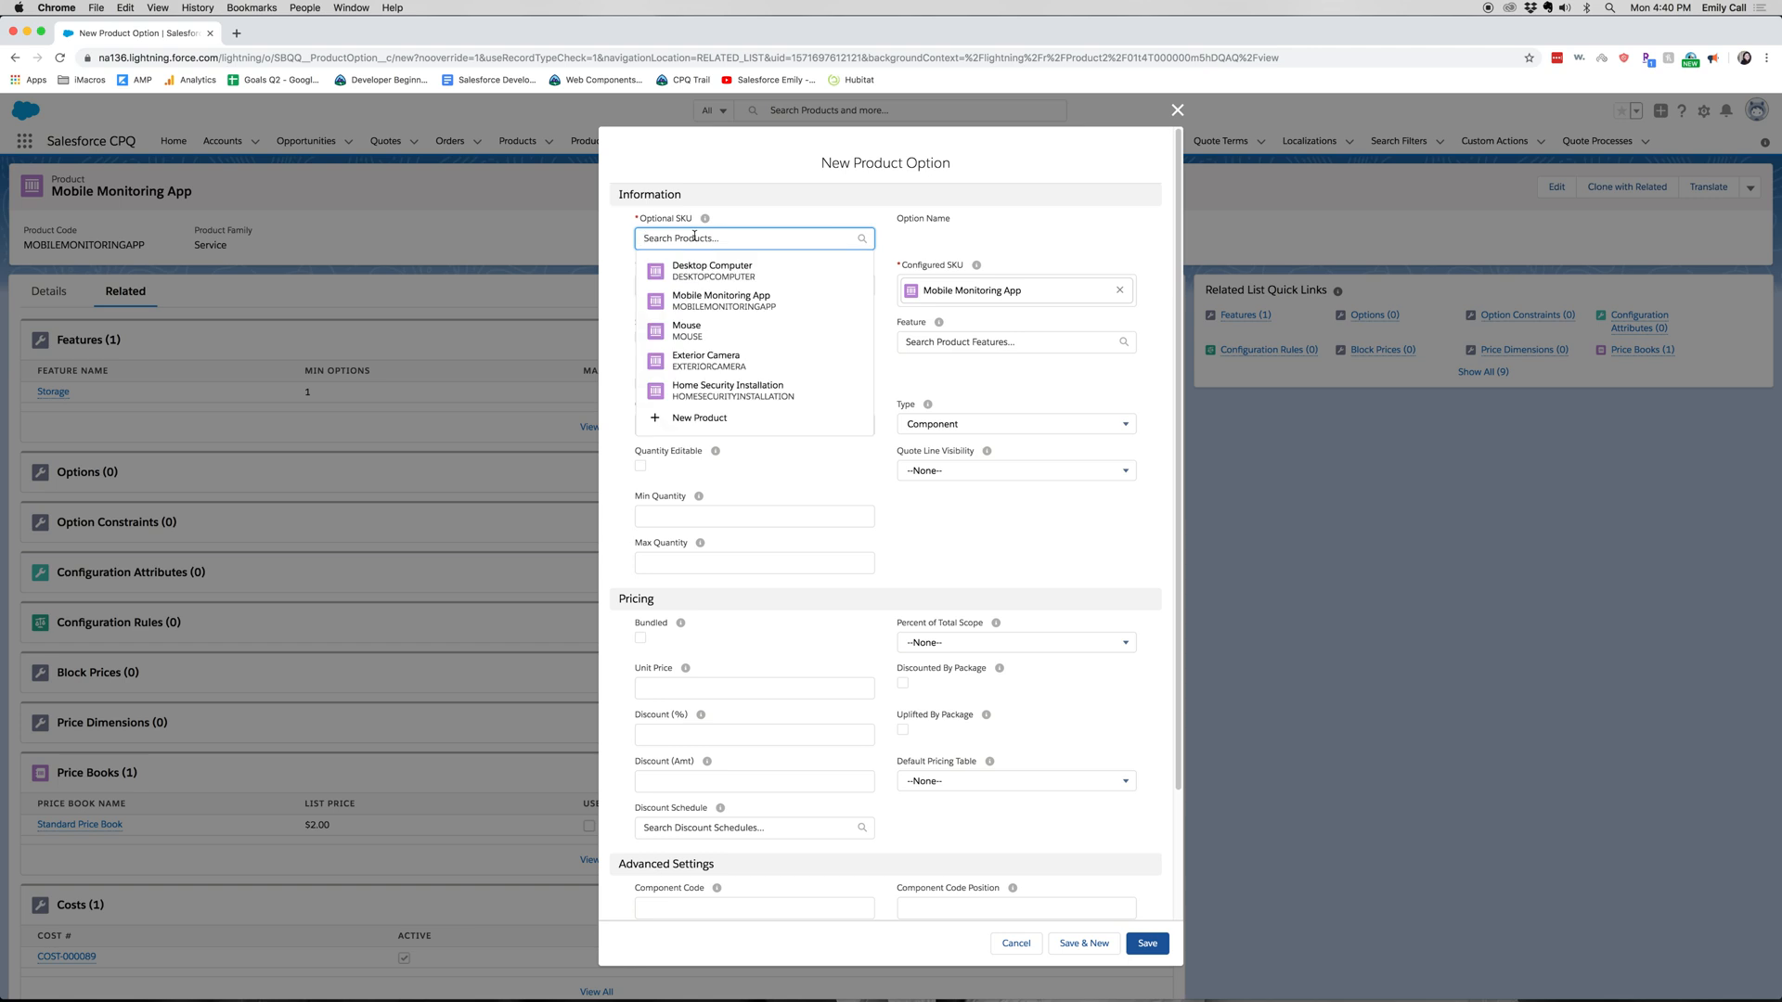
text(Storag)
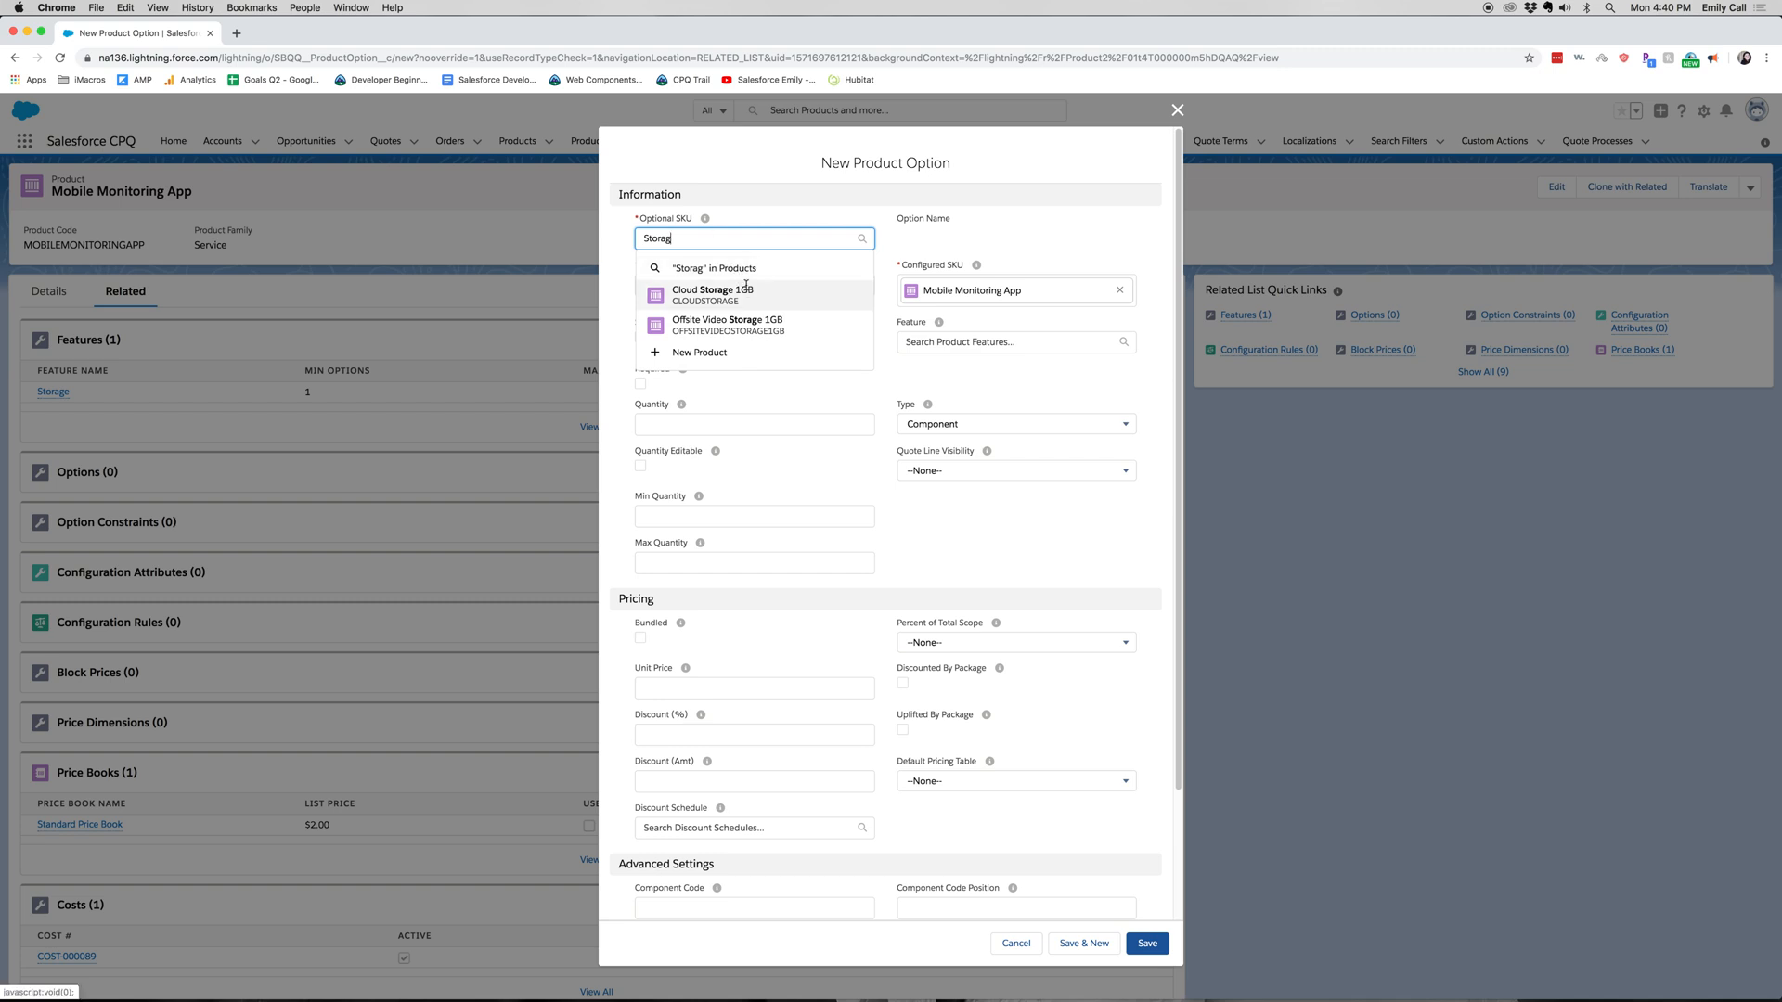
click(713, 295)
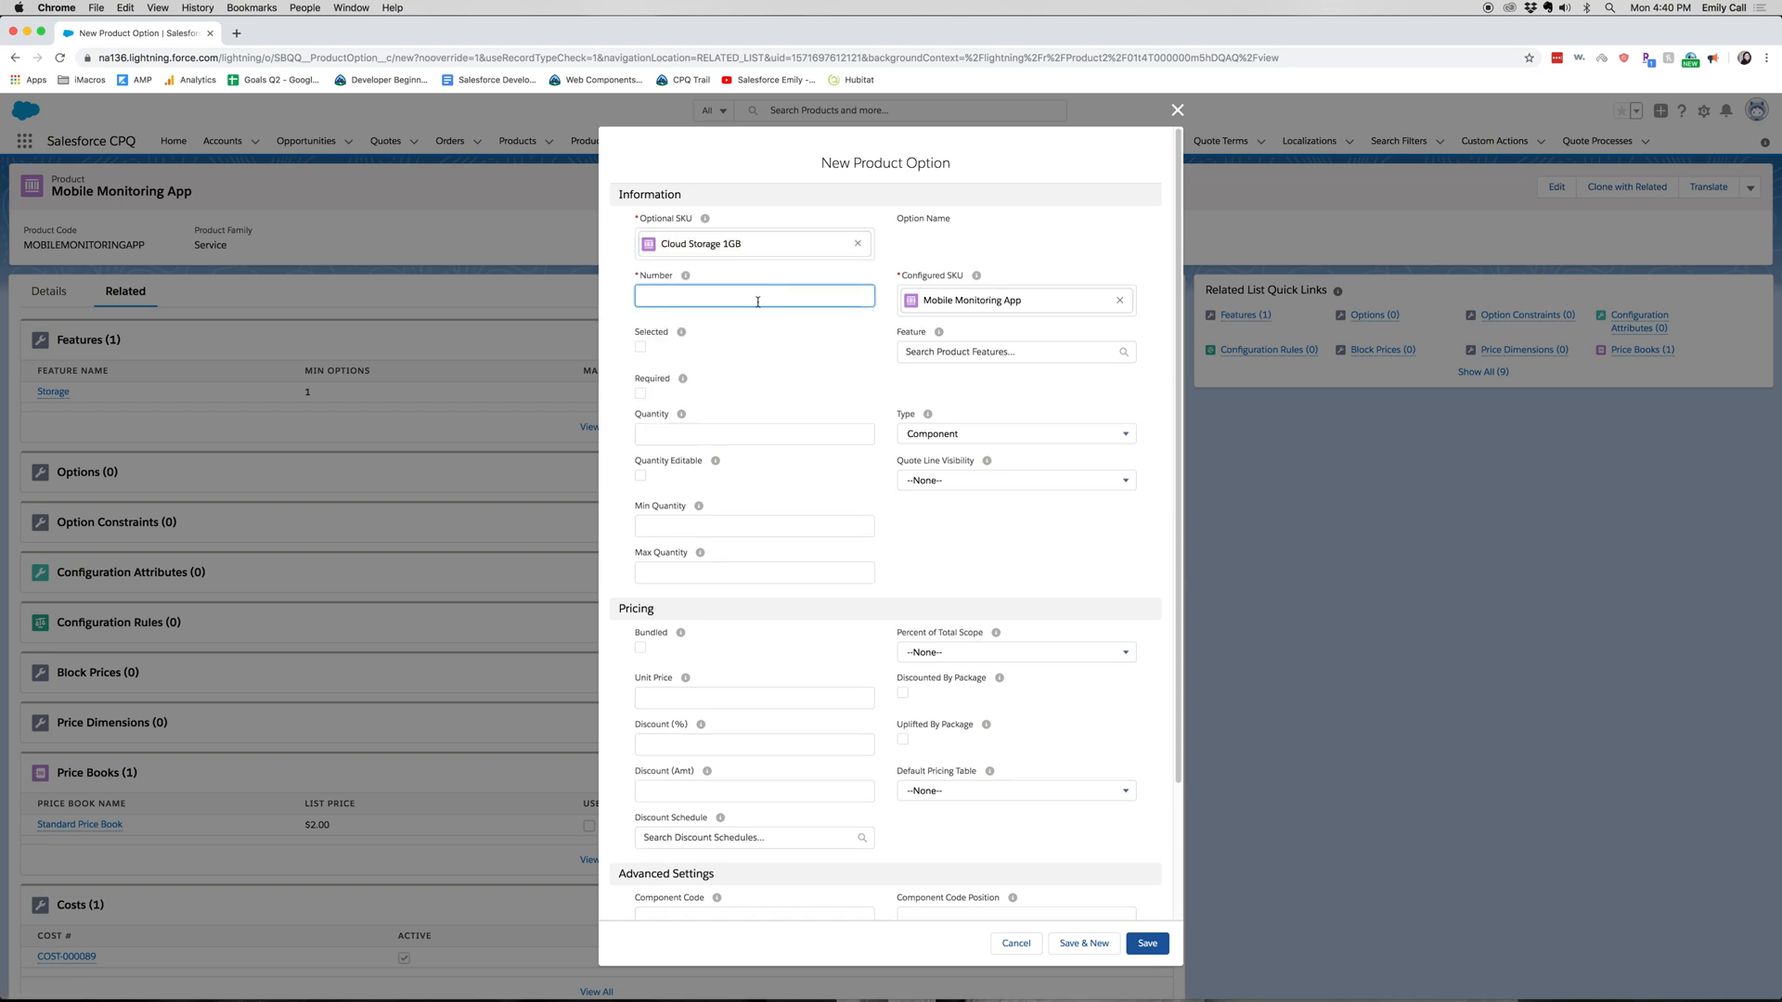
text(10)
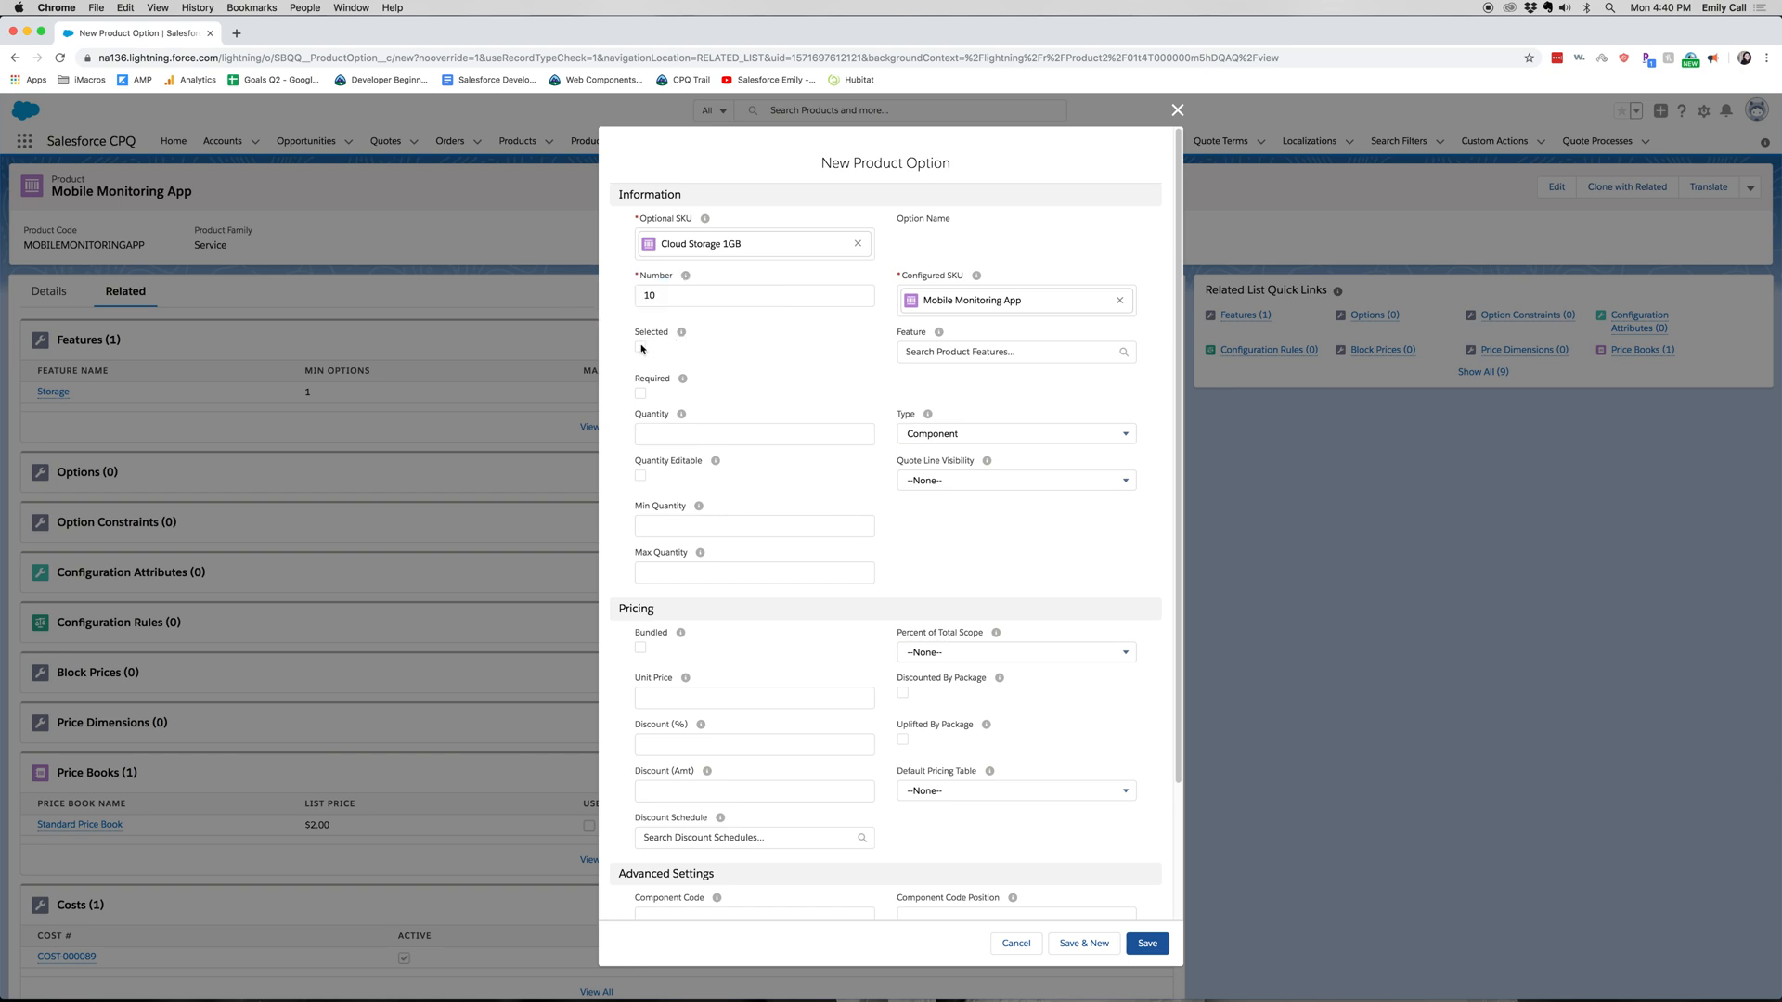
Step: Mark the option selected and quantity editable with minimum quantity 1.00
click(640, 347)
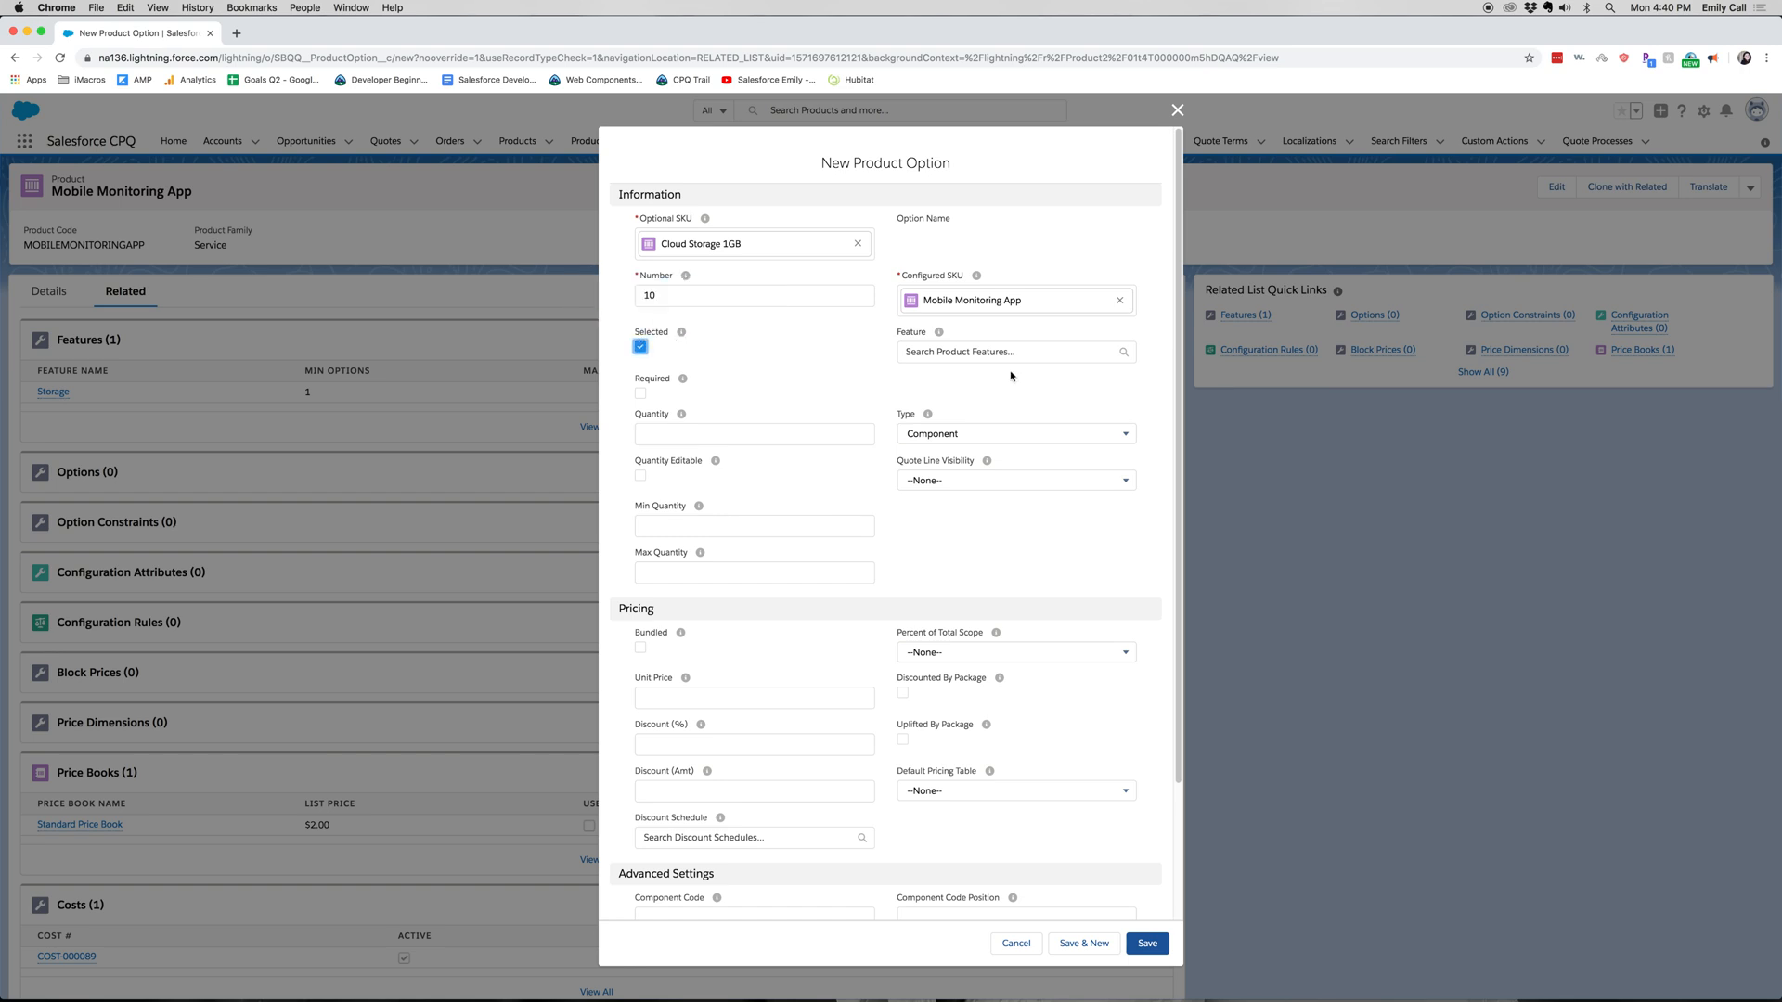
mouse_move(845, 371)
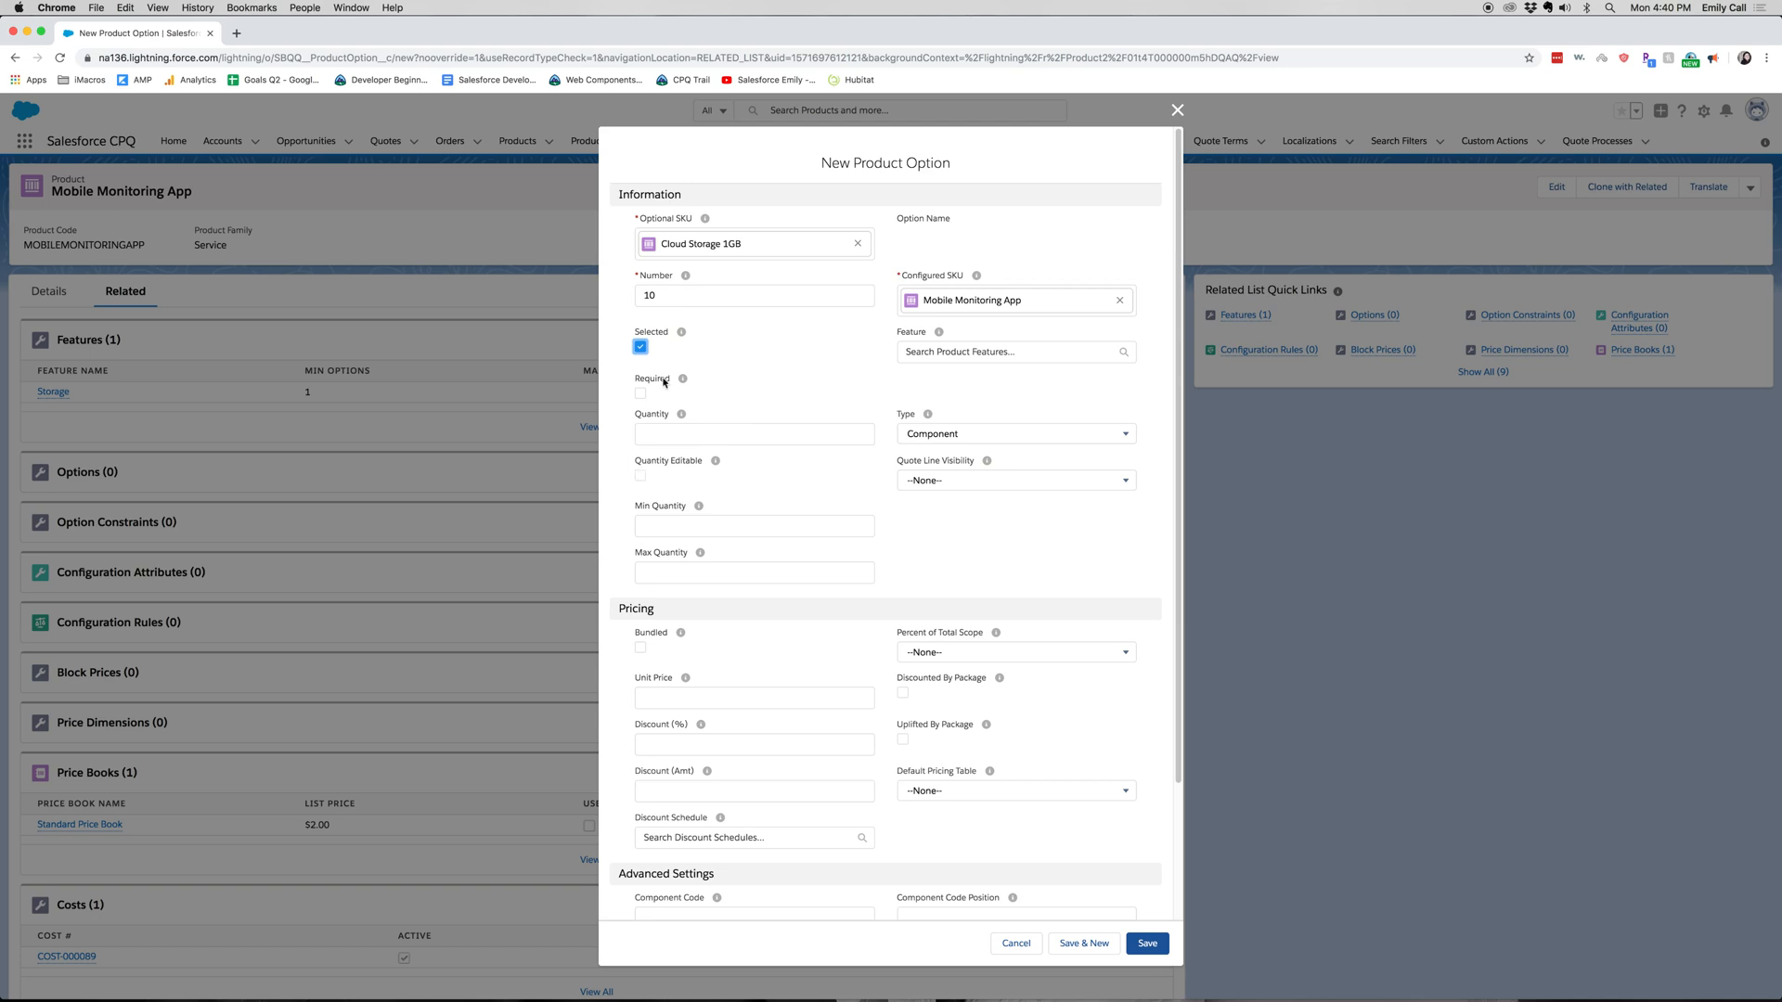
mouse_move(677, 423)
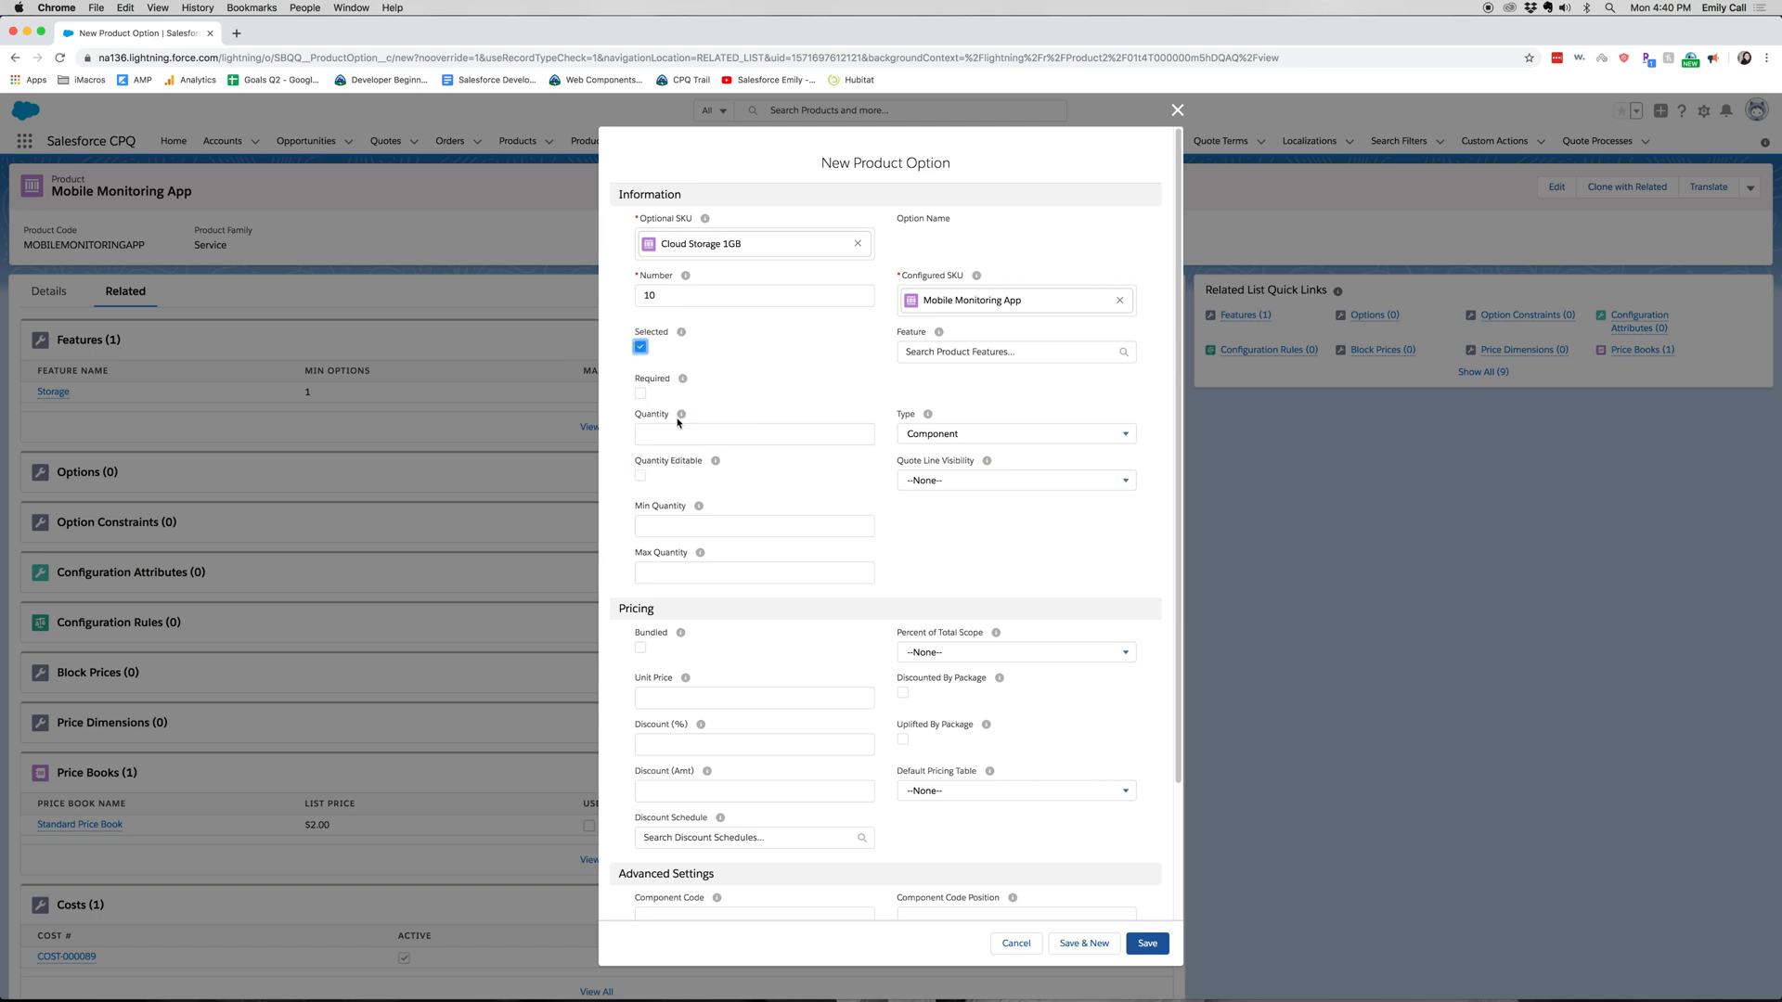
mouse_move(642, 481)
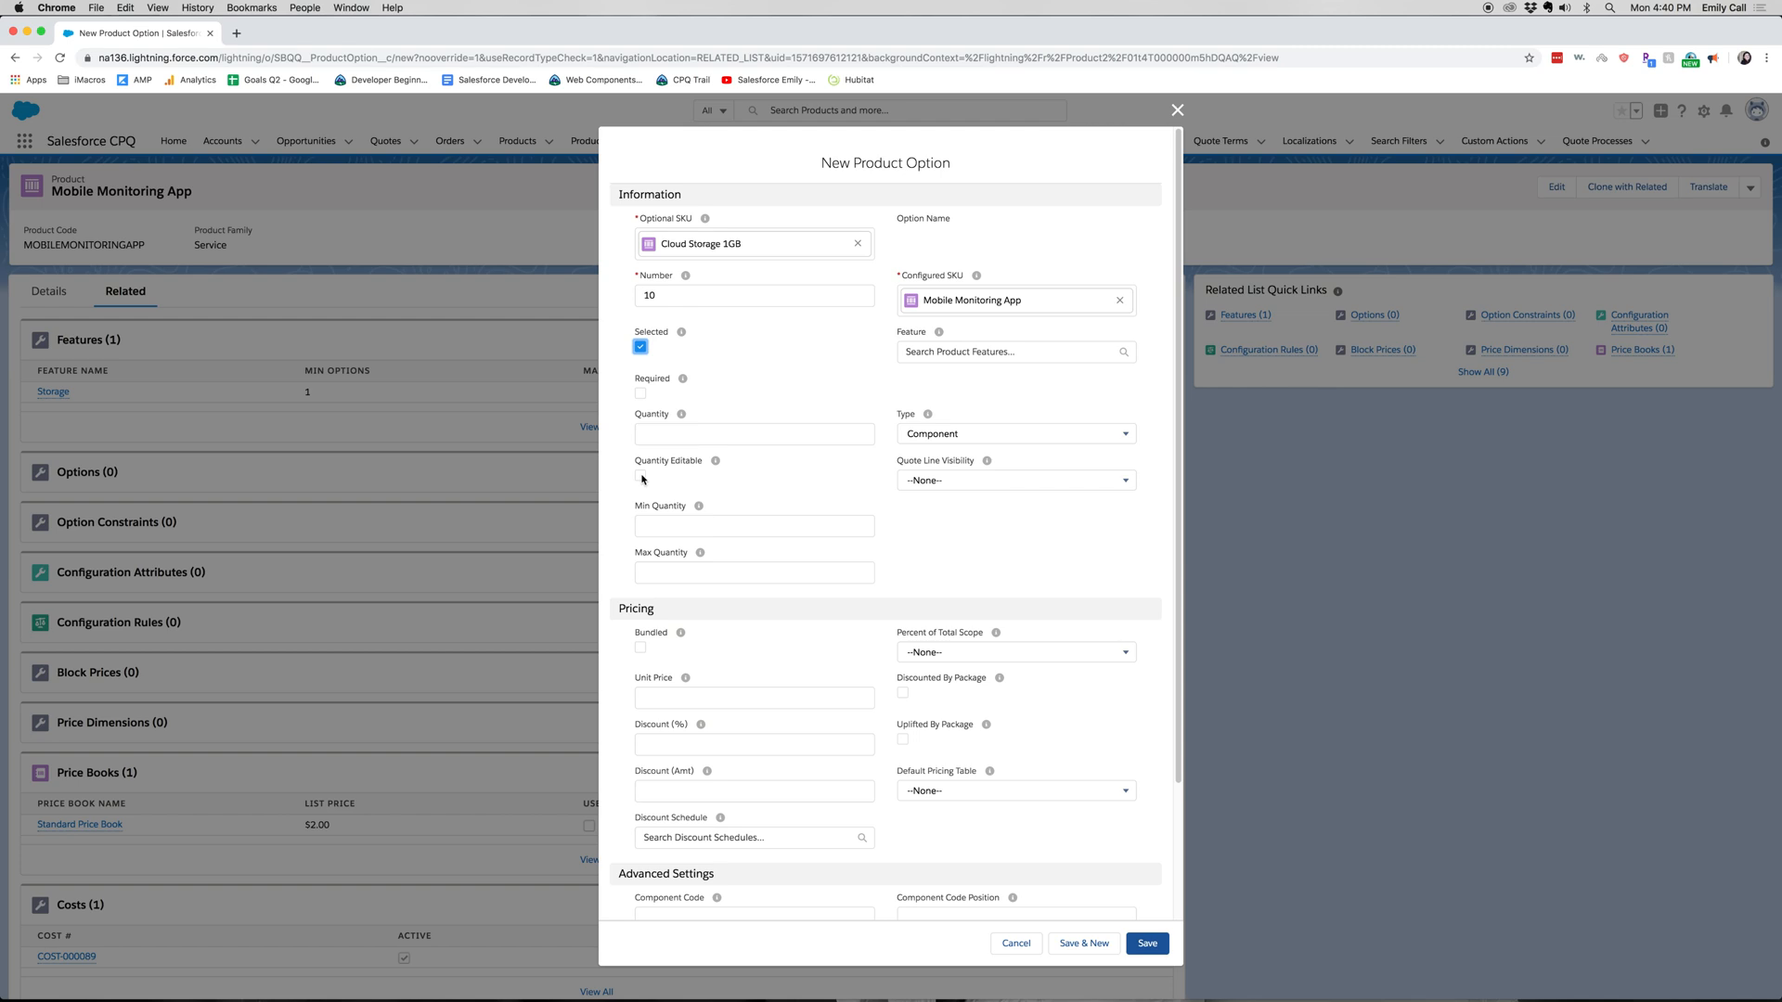
click(640, 475)
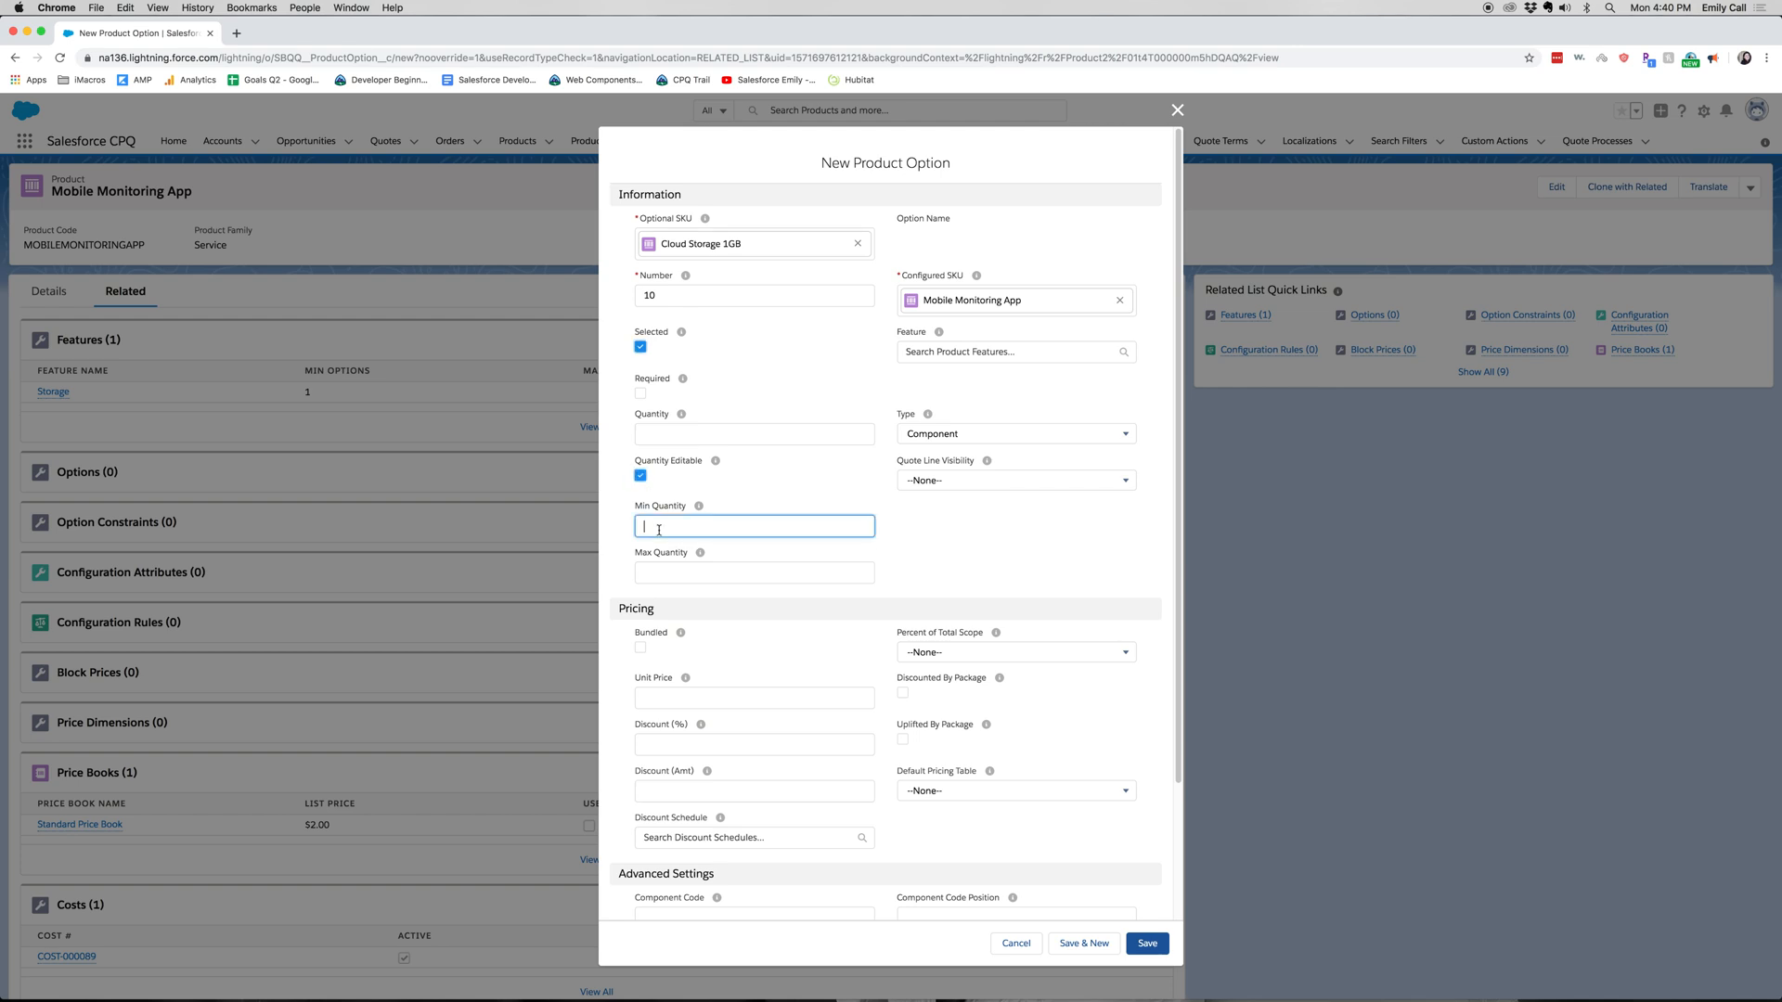
mouse_move(922, 491)
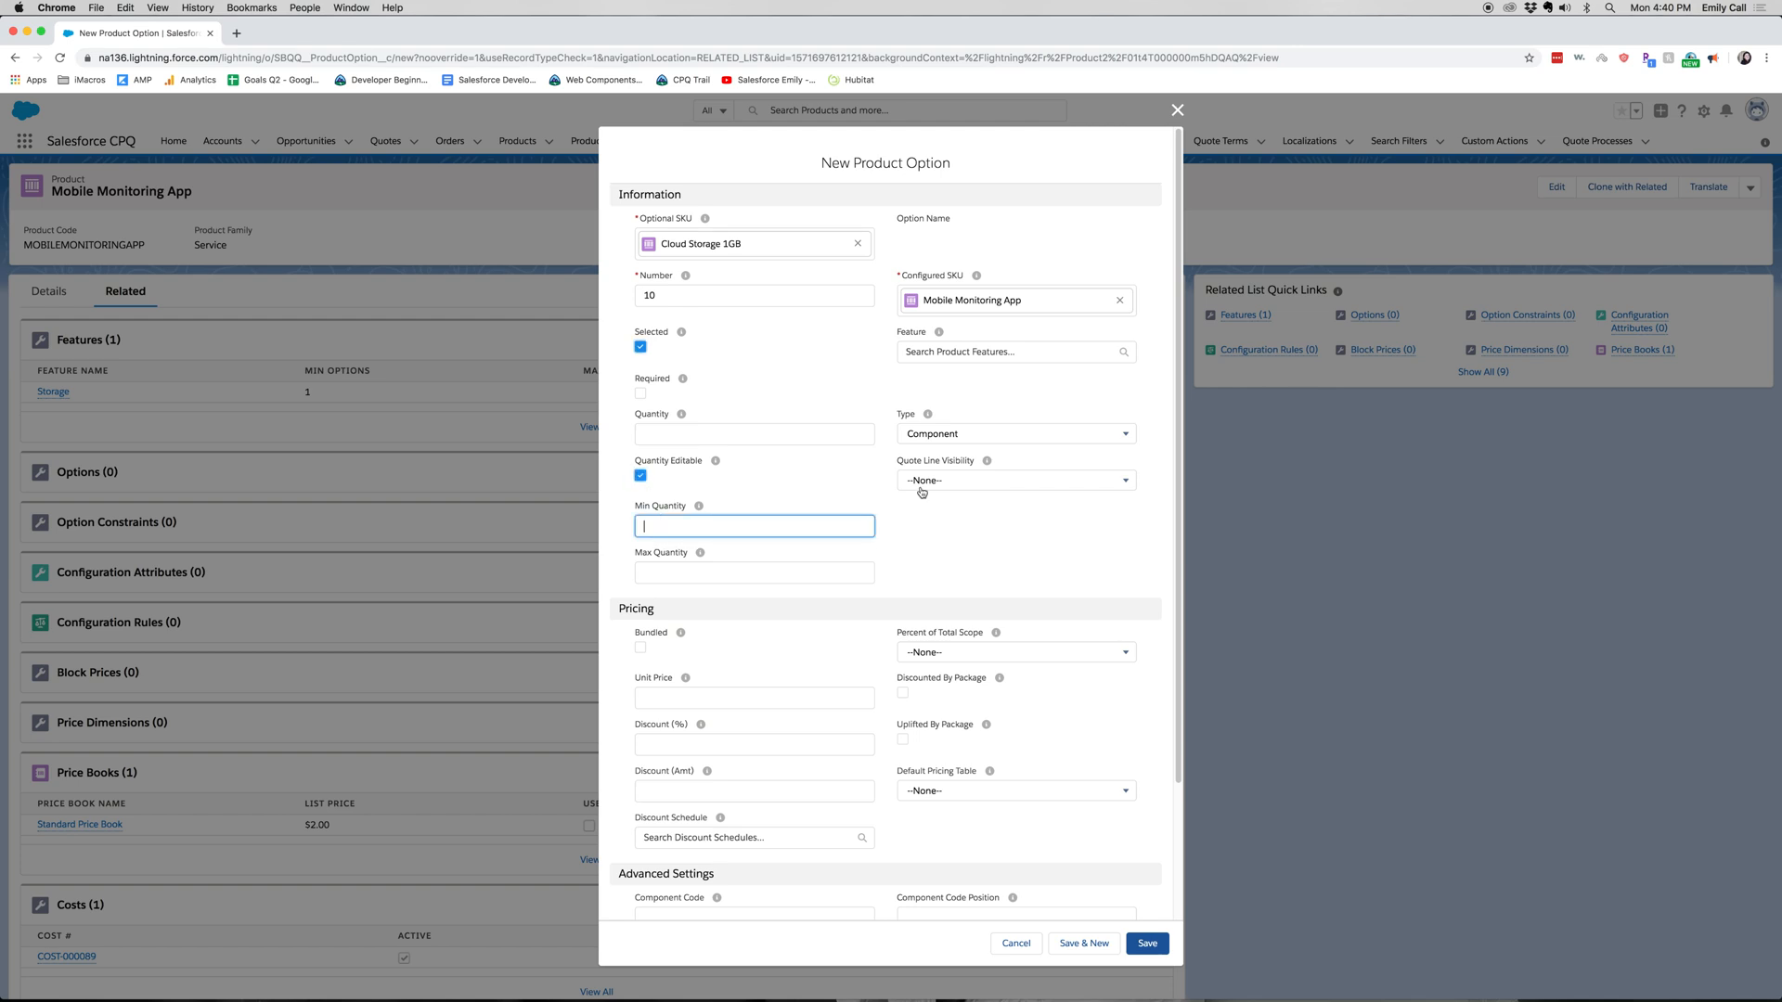
text(1.00)
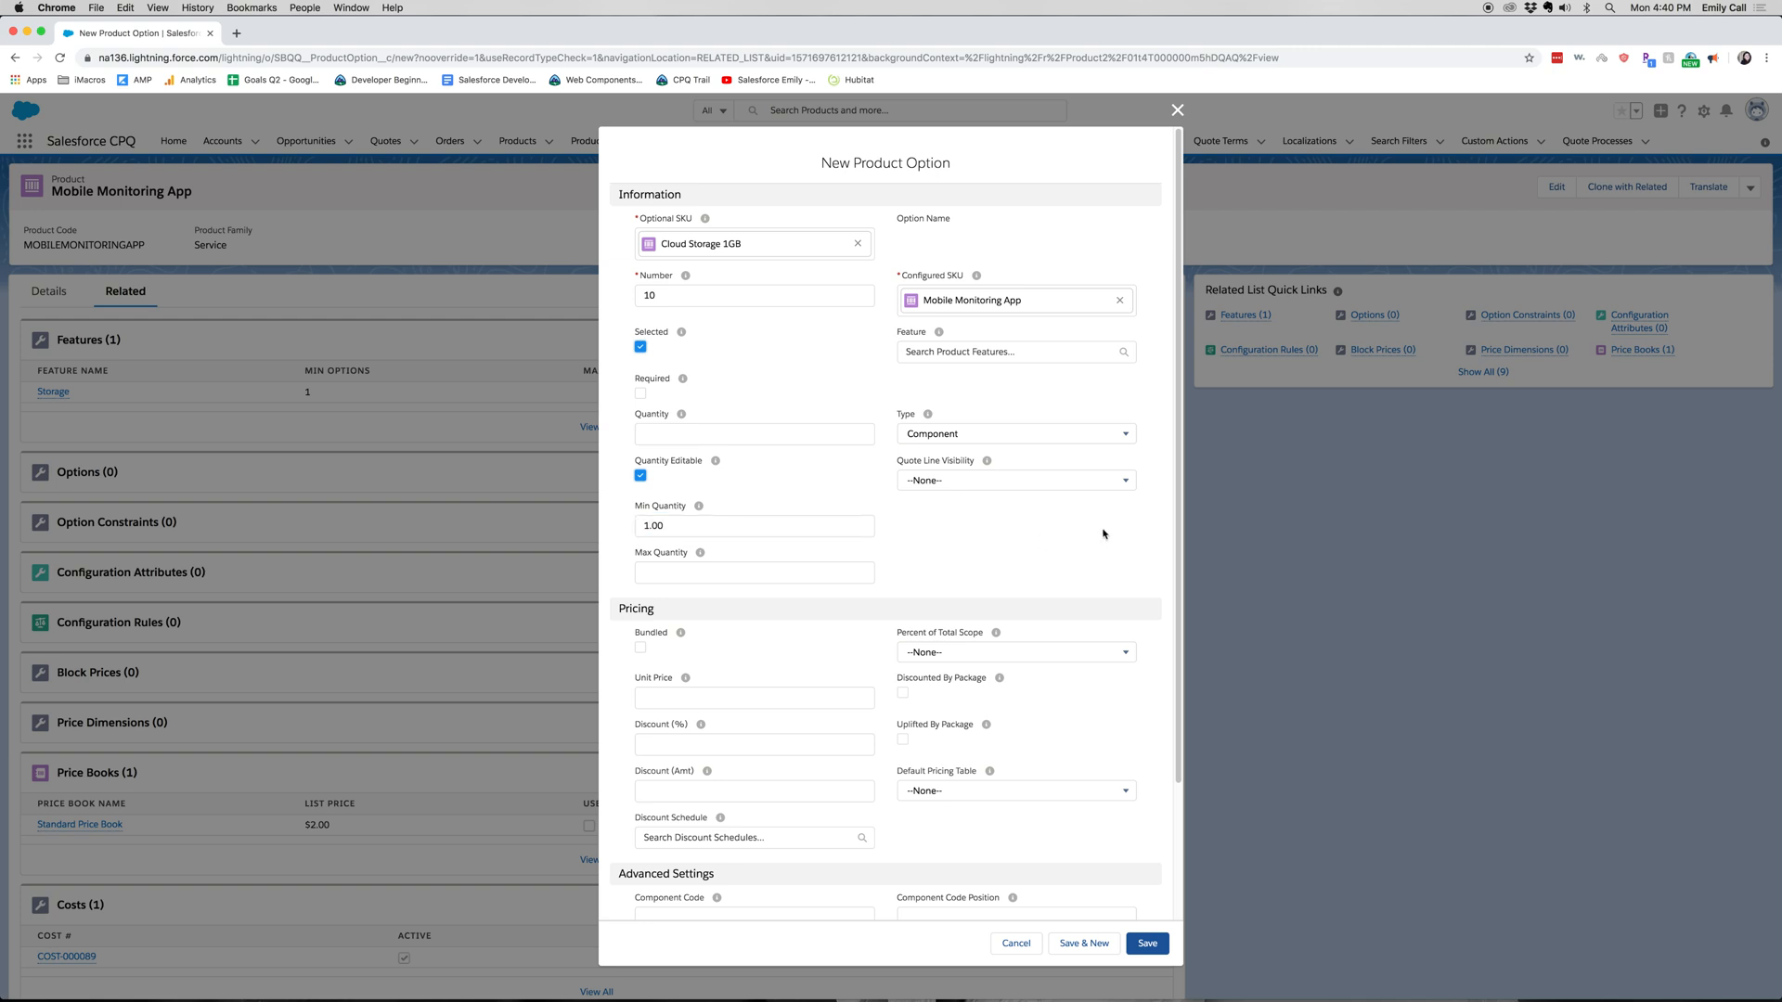
click(1011, 351)
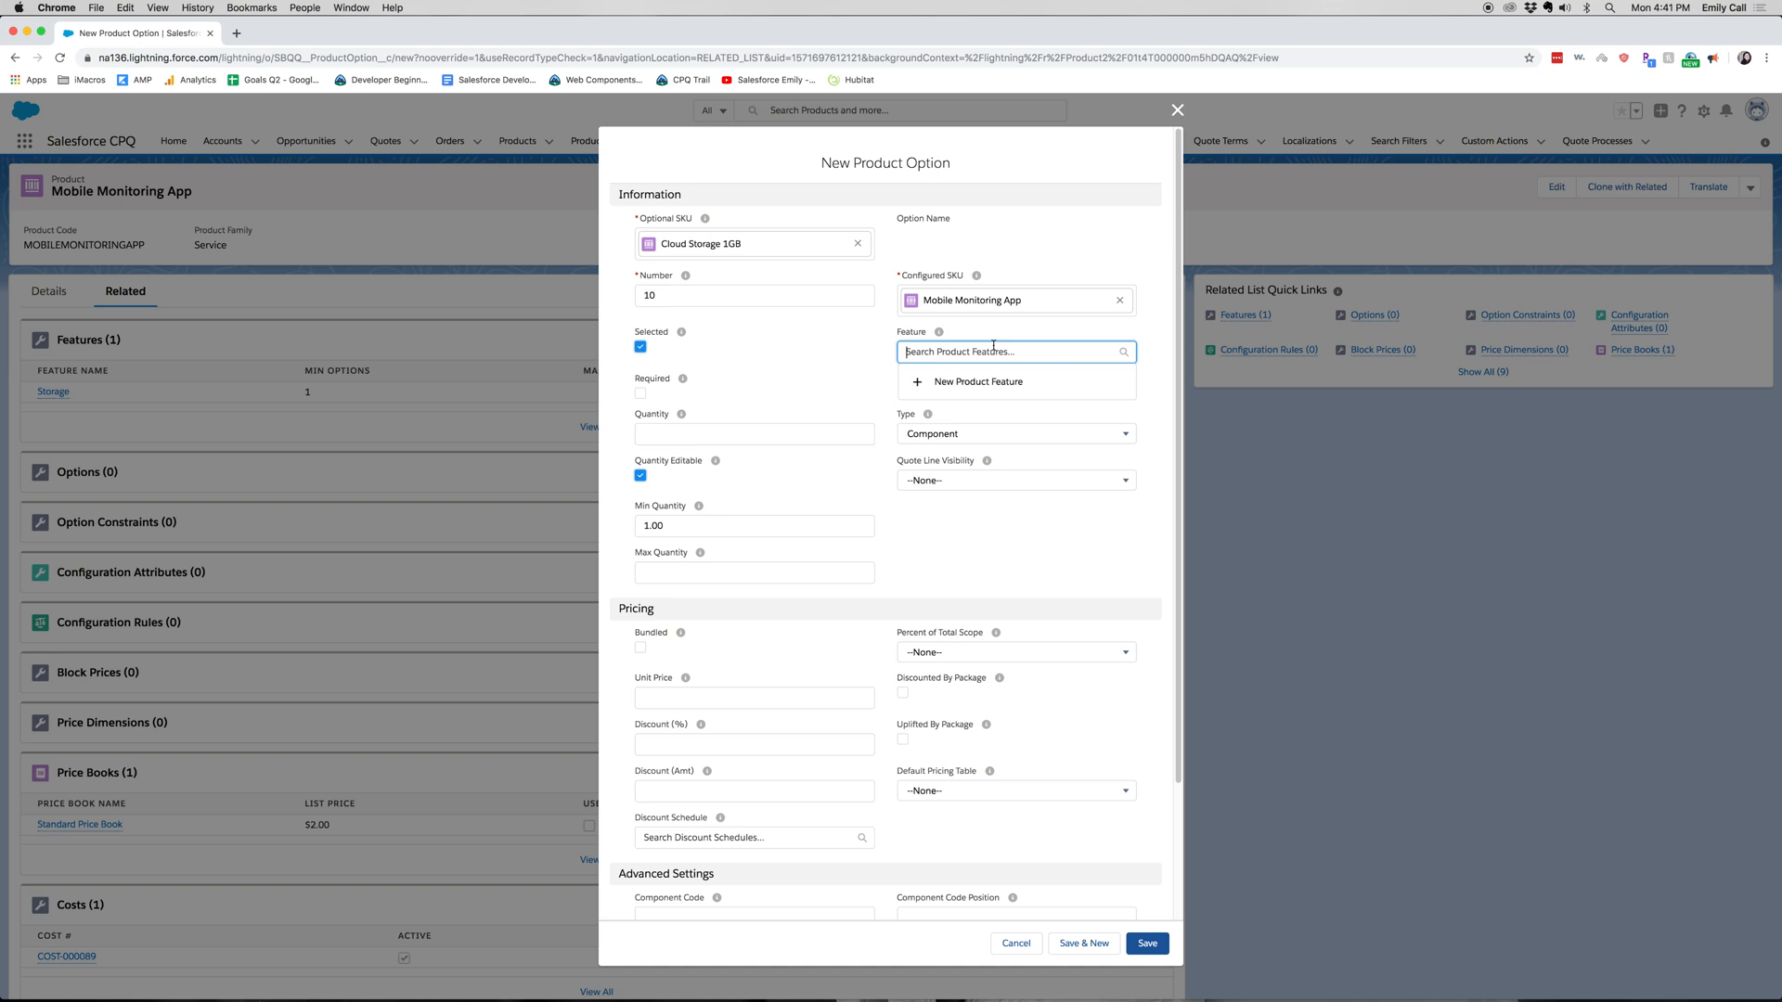
Step: Assign the option to the Storage feature as a Related Product with quote line visibility Always
text(Storage)
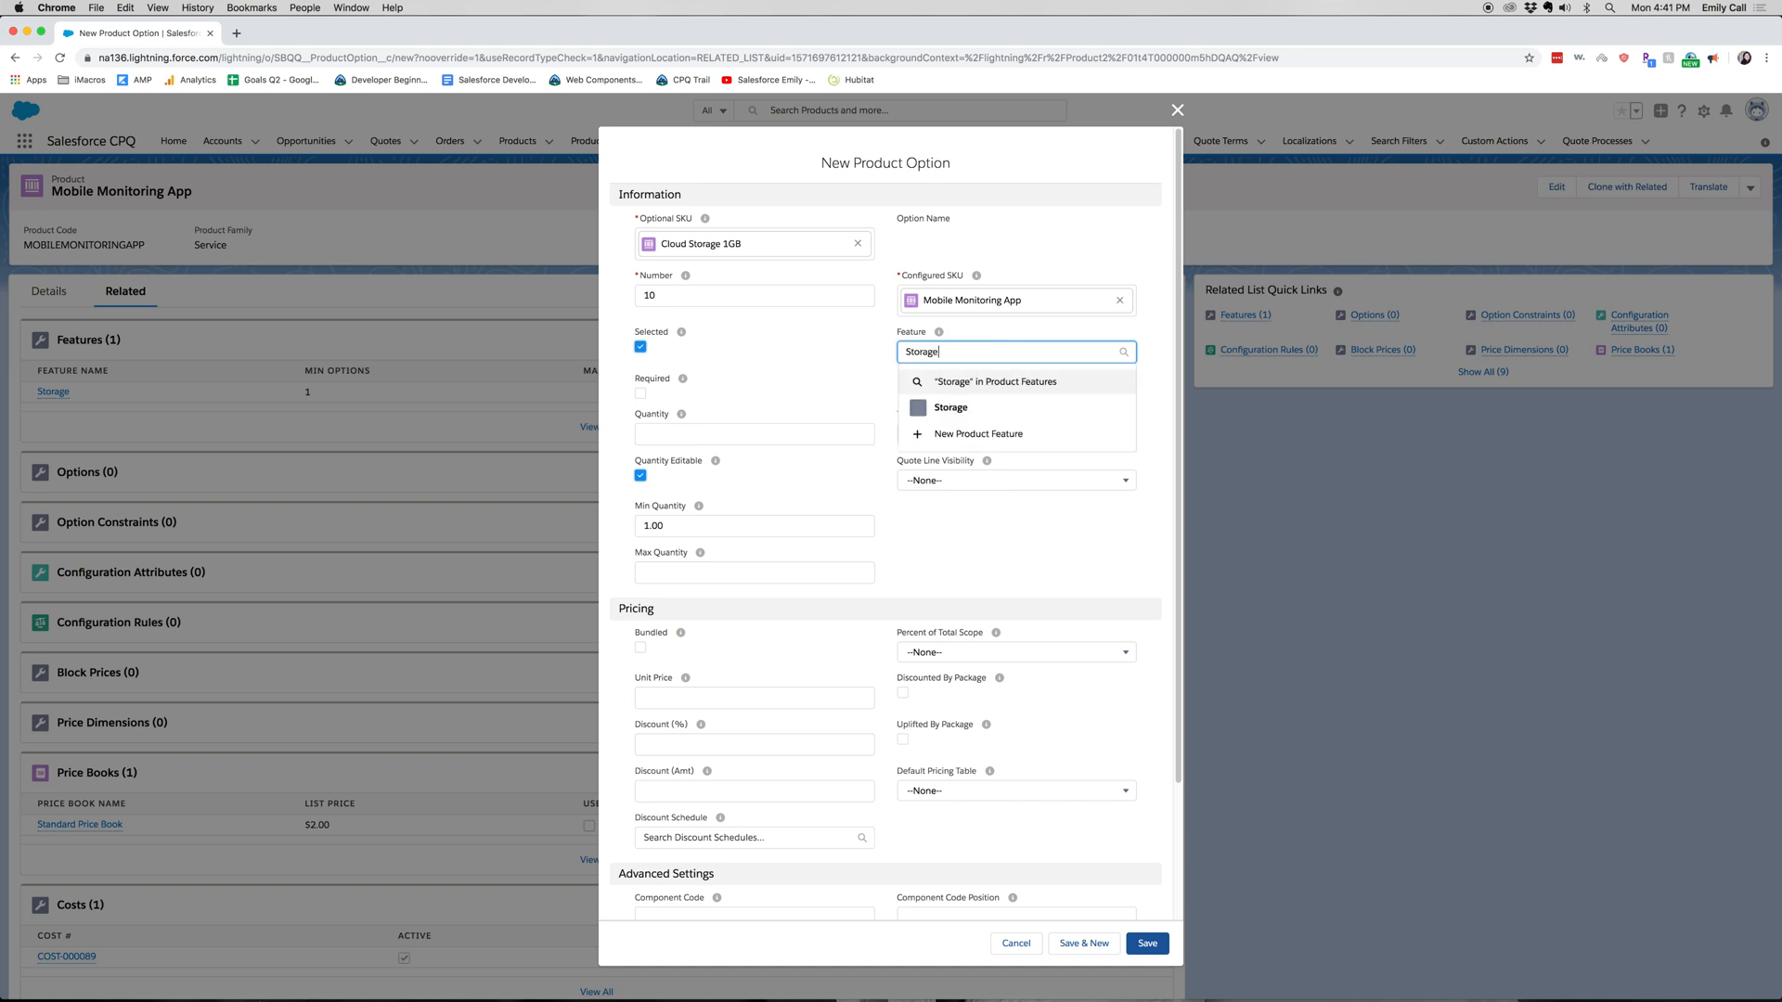
click(951, 409)
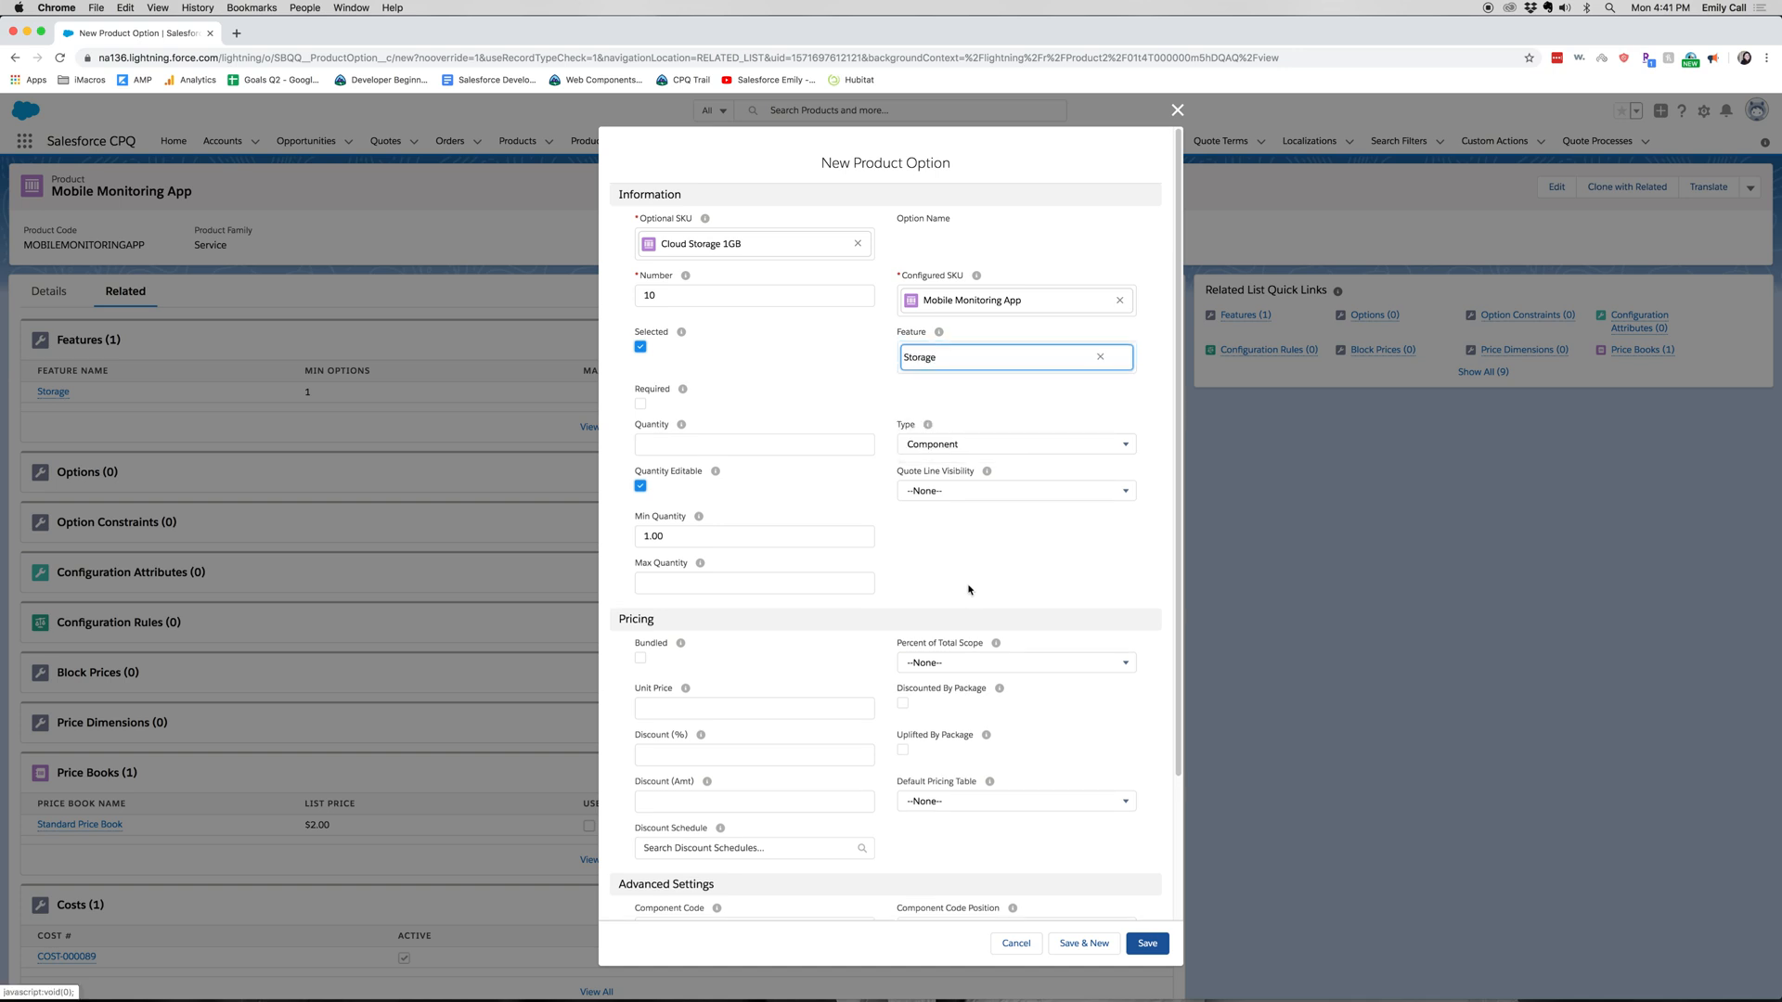
click(1016, 444)
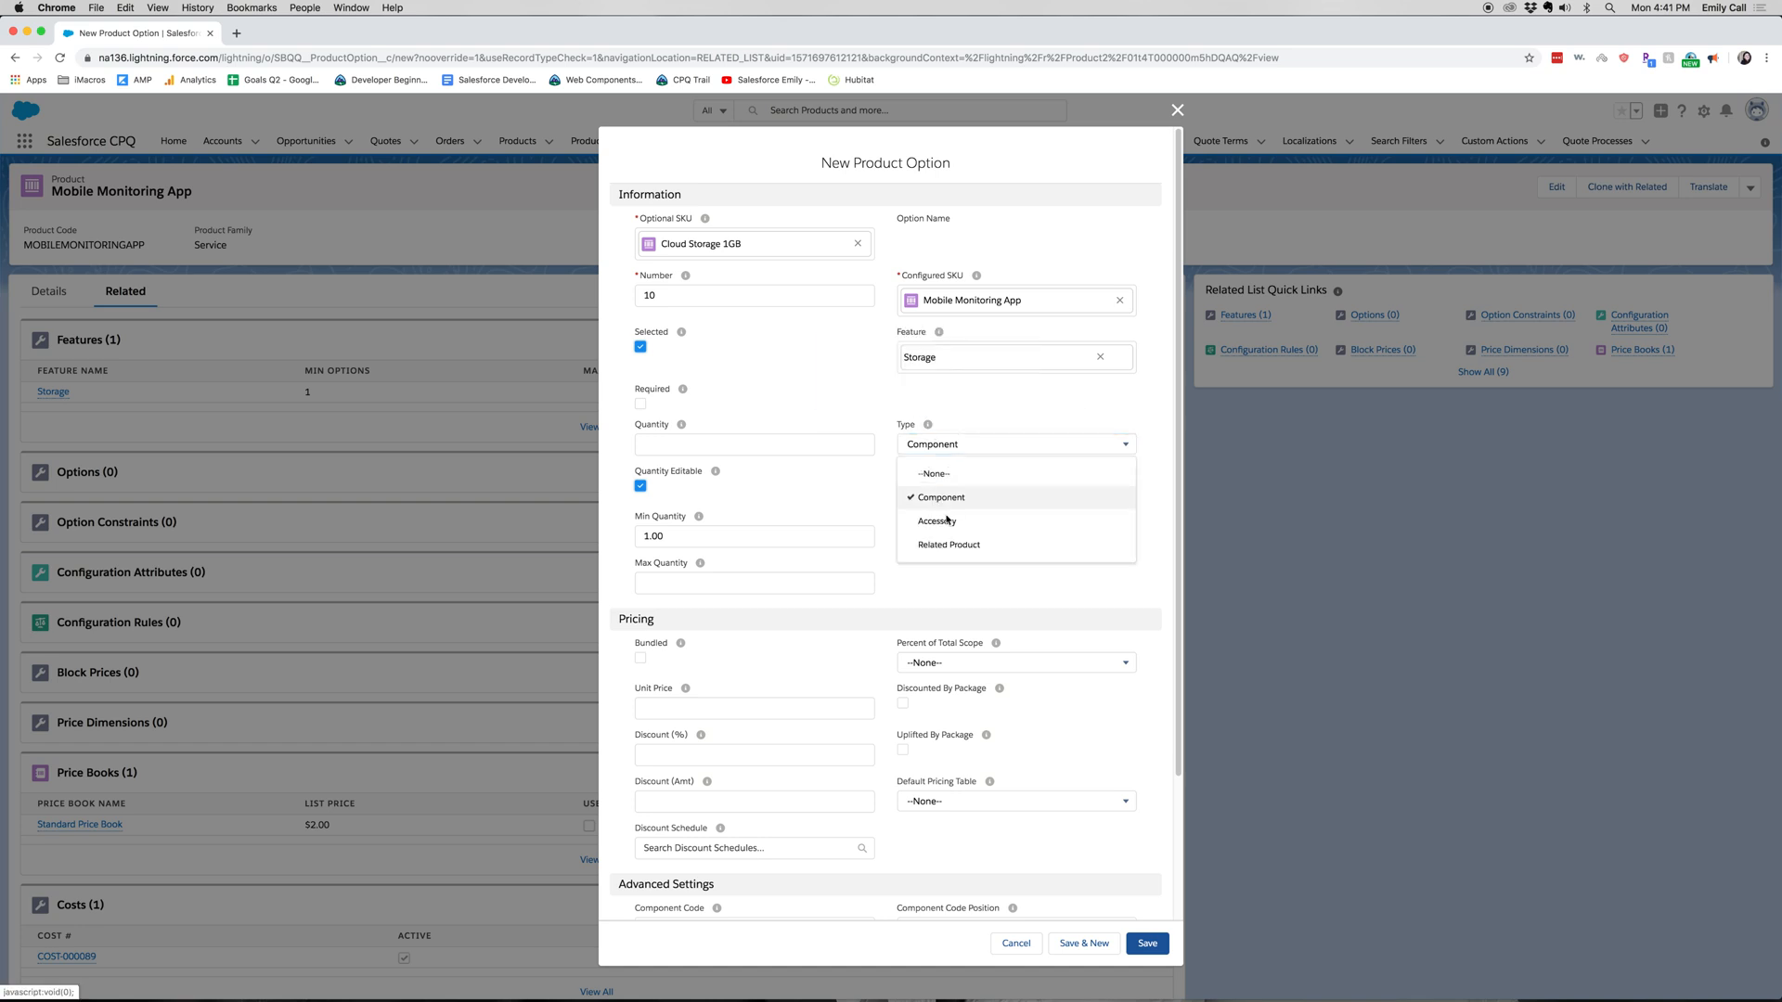
click(948, 544)
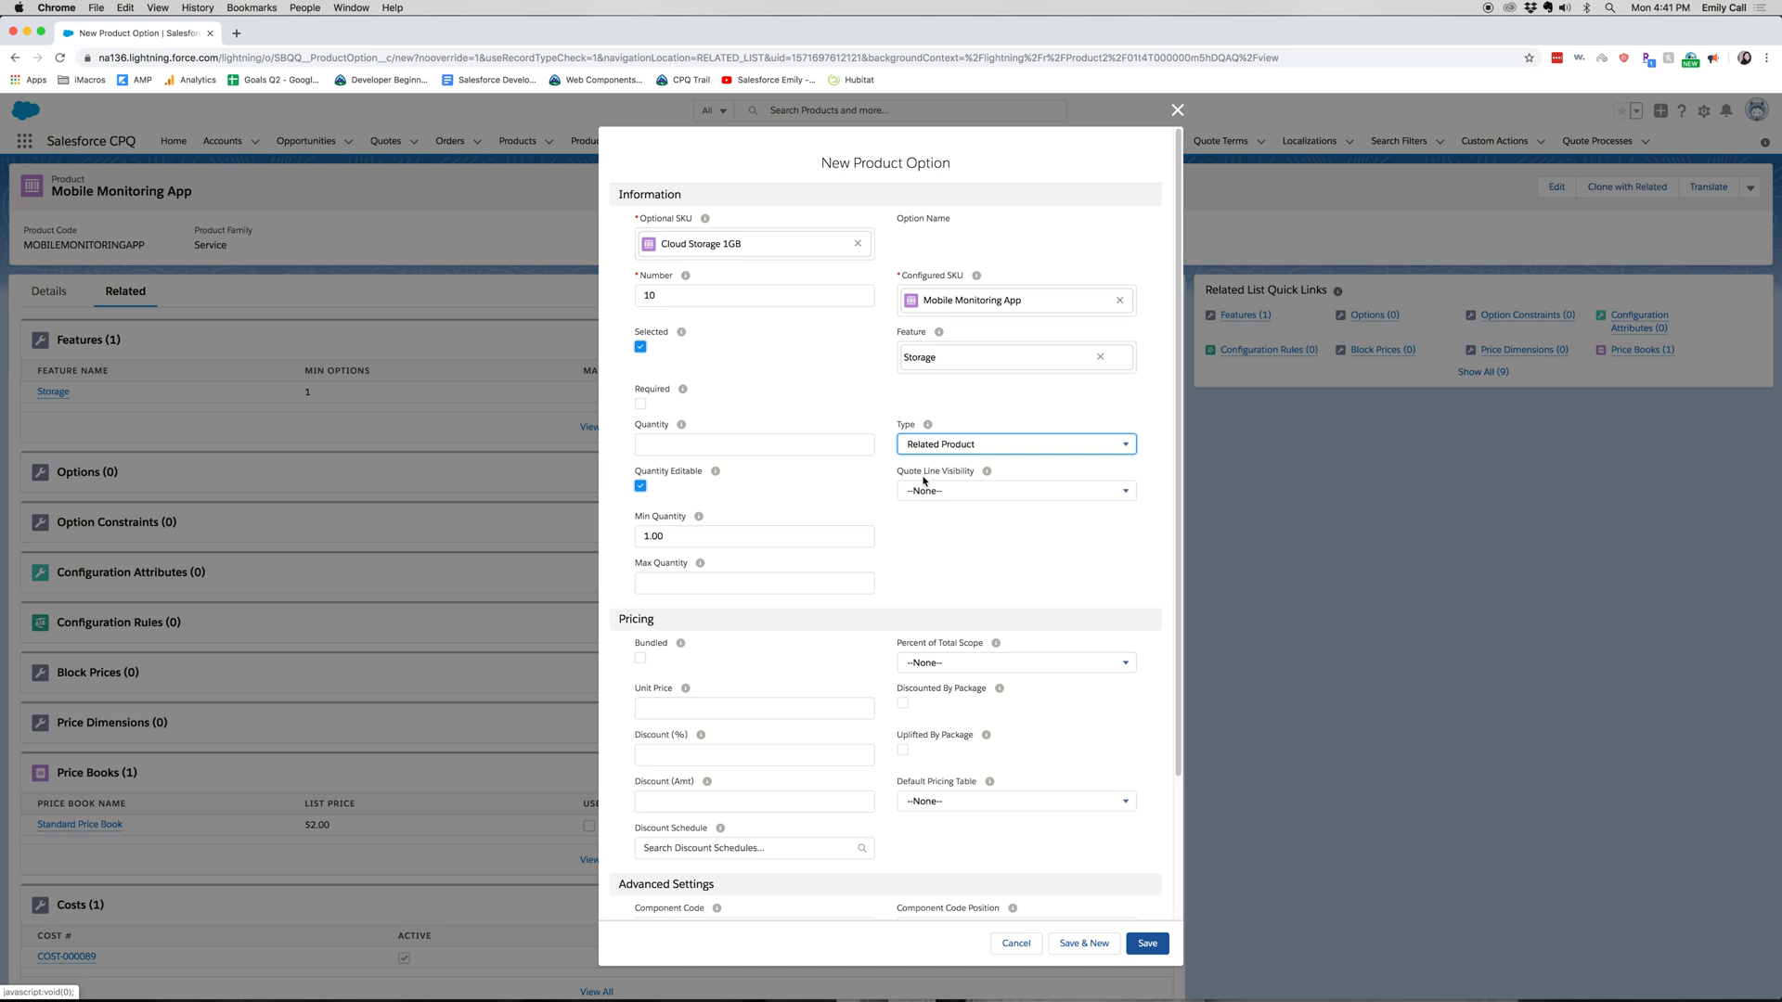
mouse_move(1065, 494)
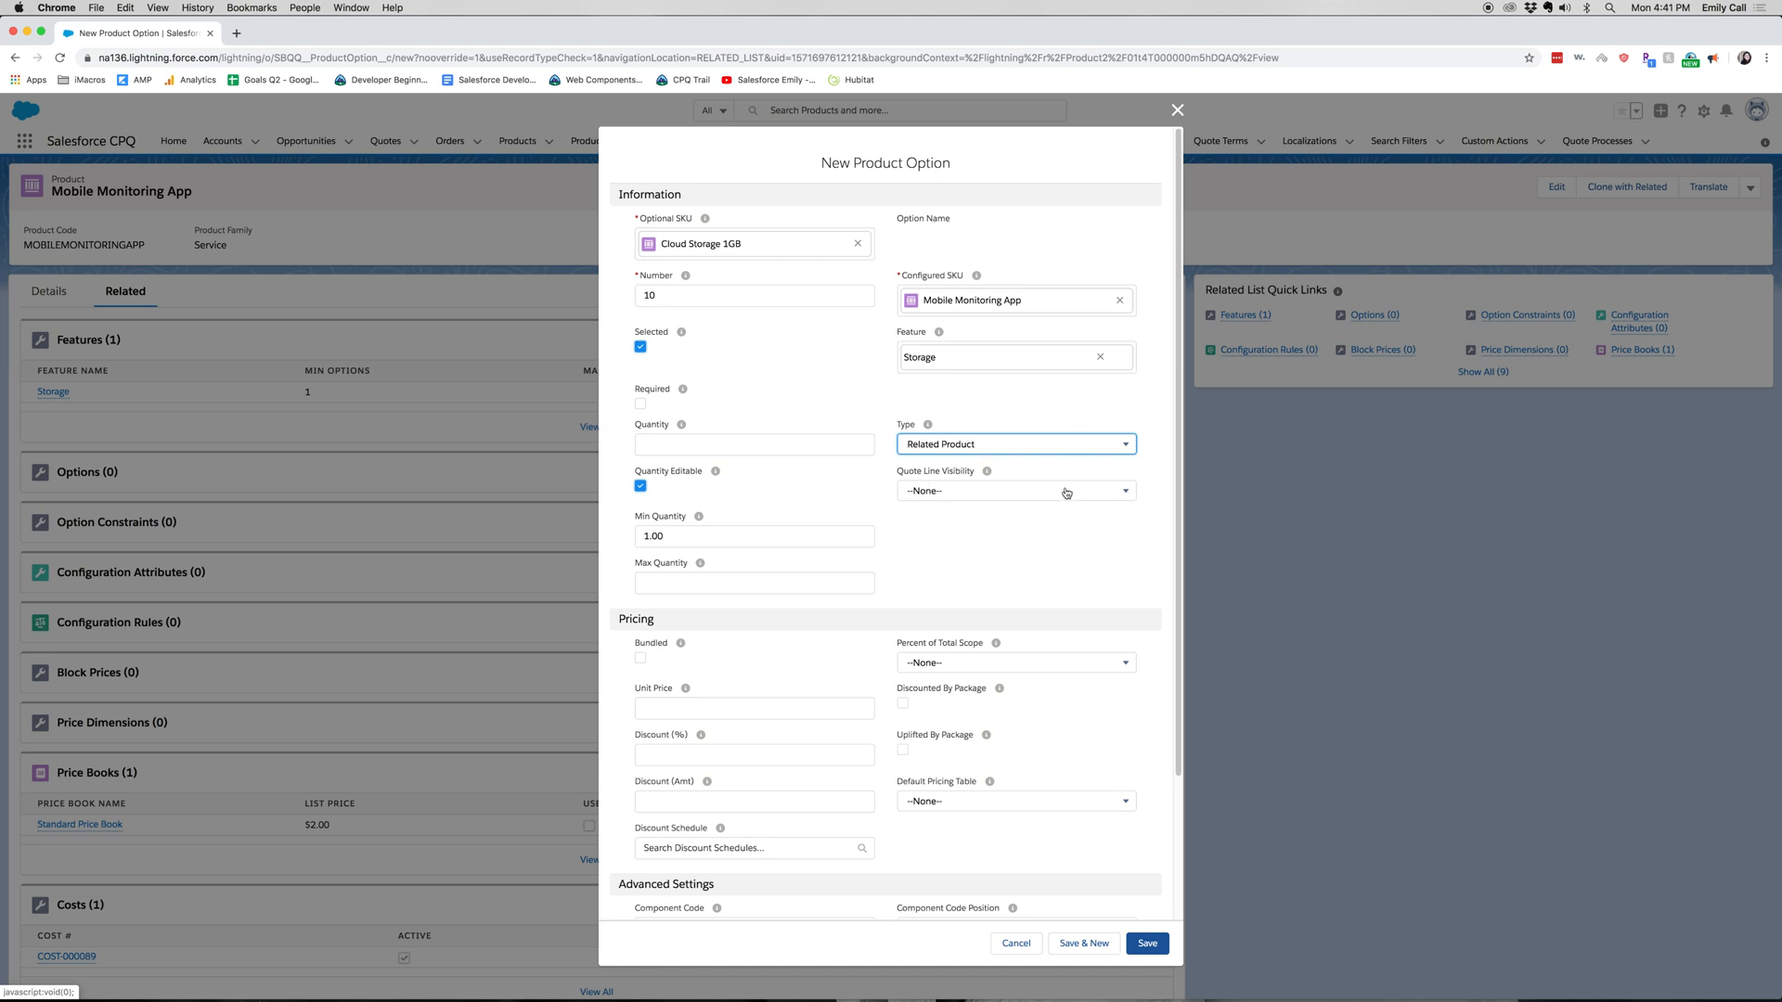
click(1013, 490)
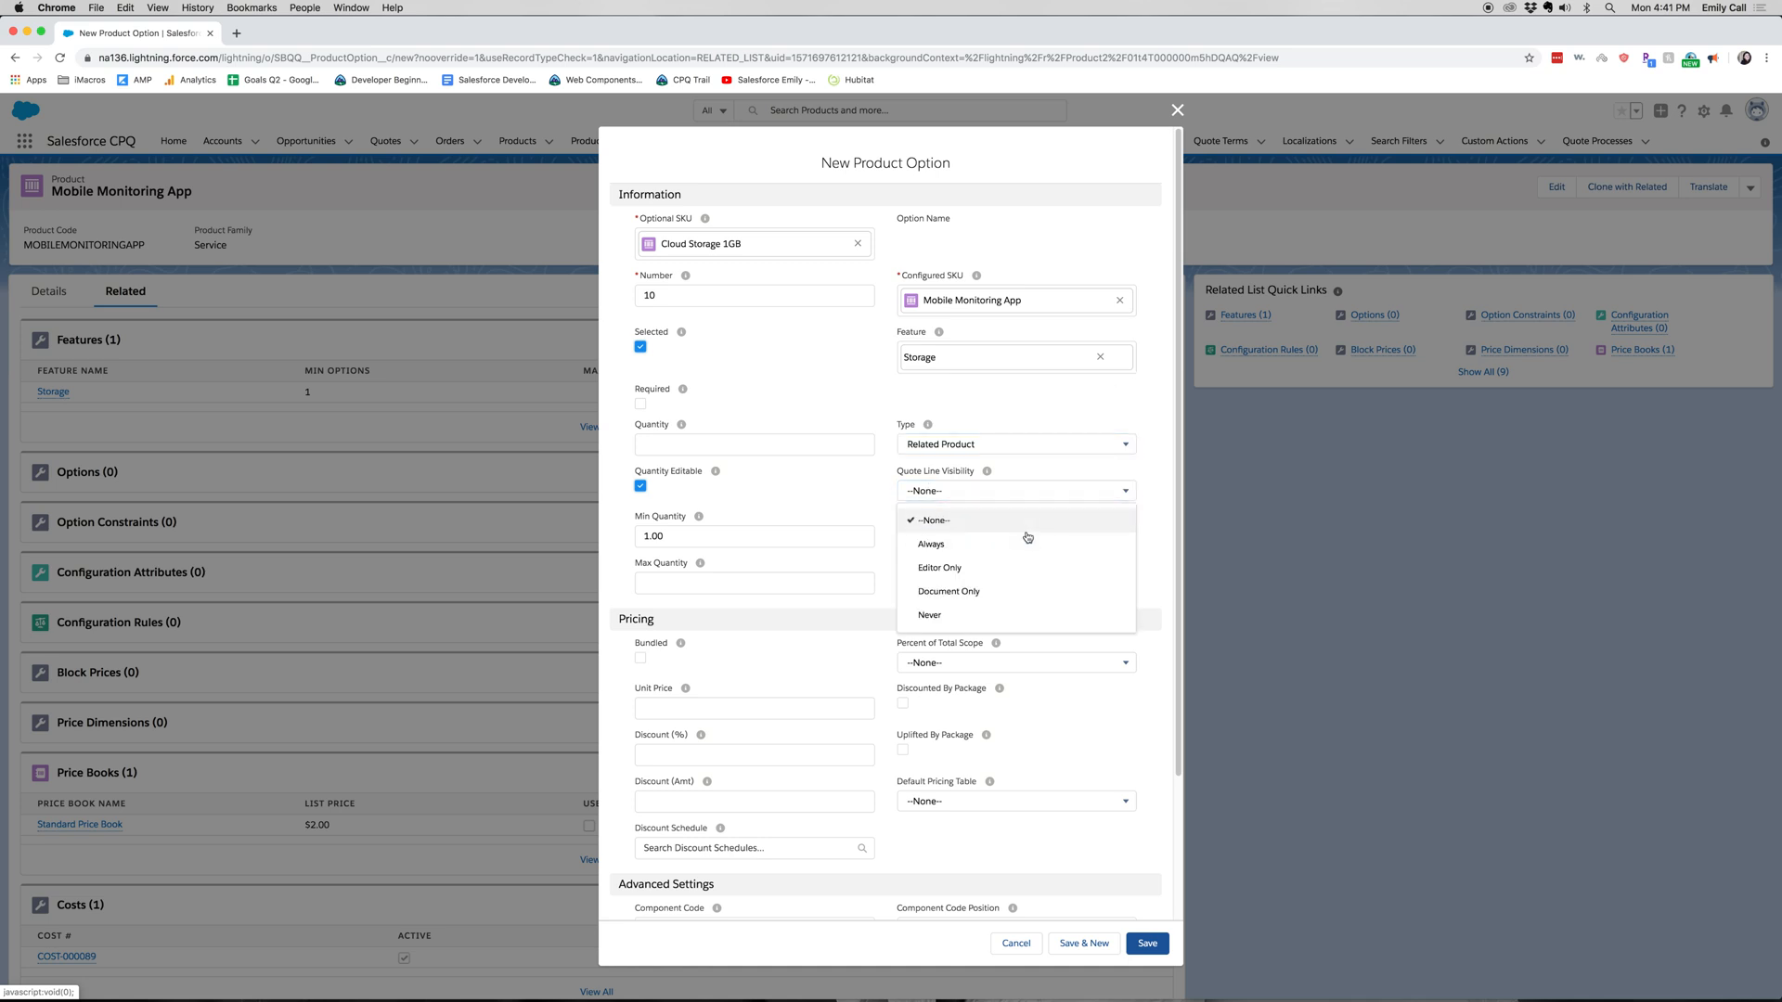
click(929, 543)
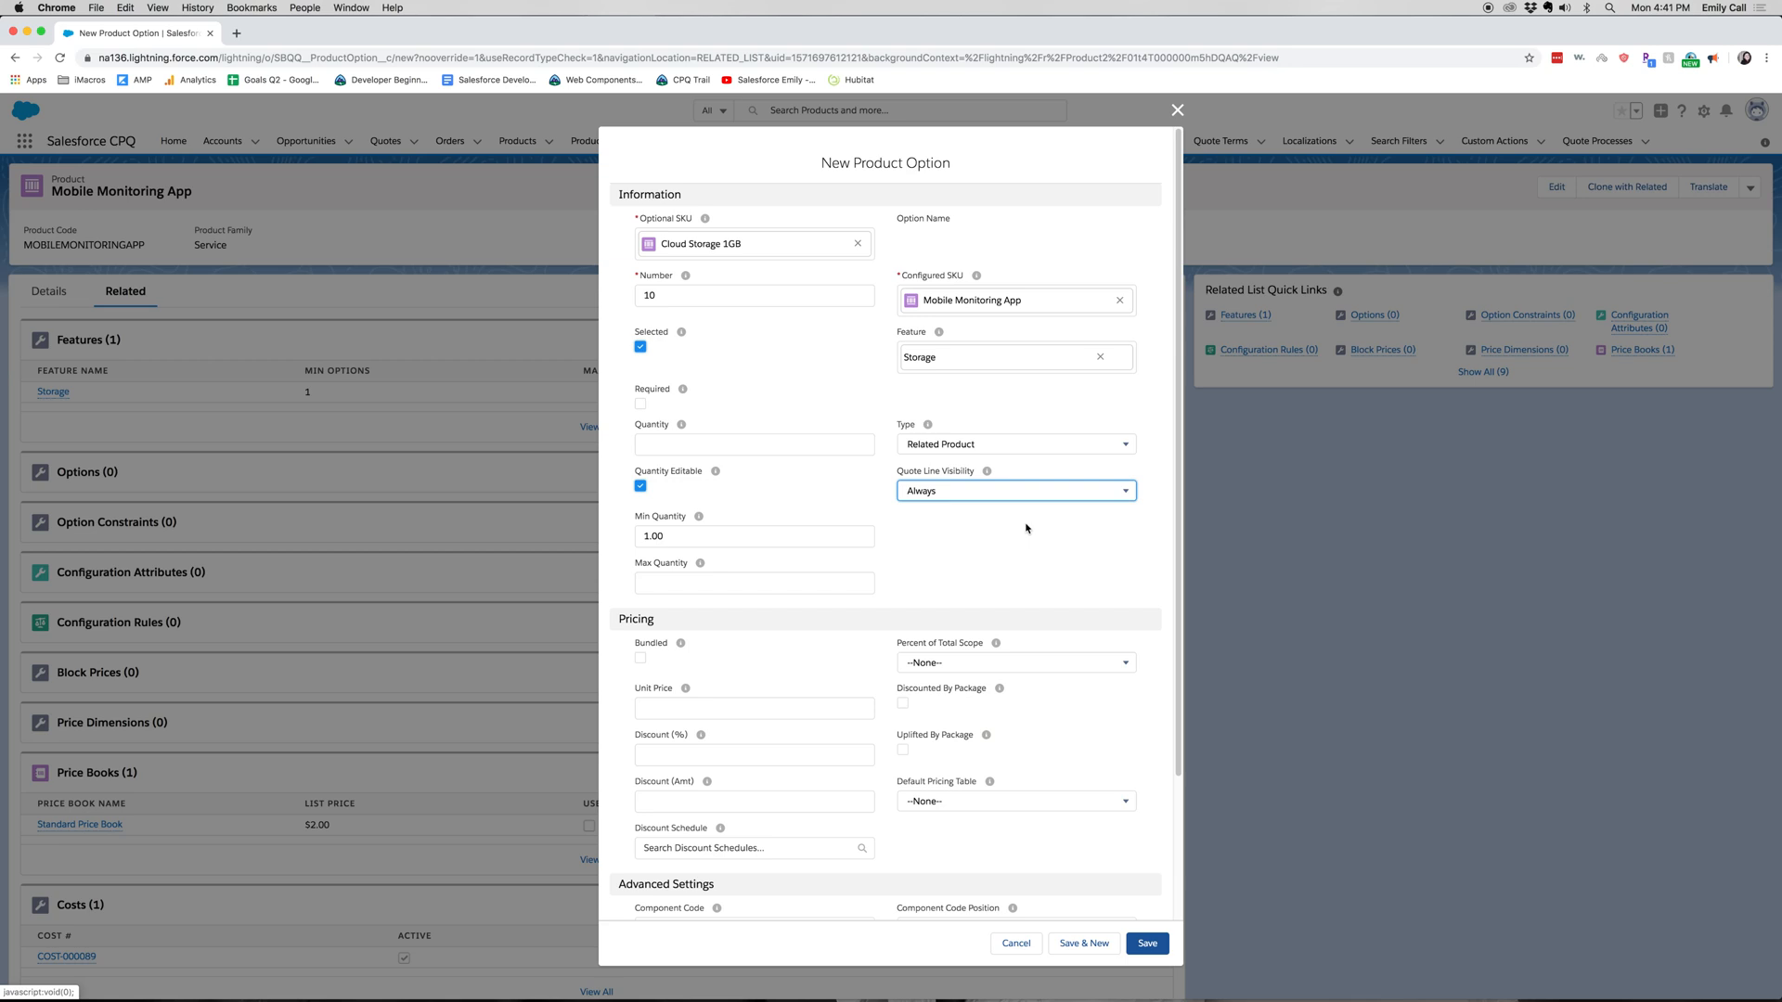
mouse_move(653, 650)
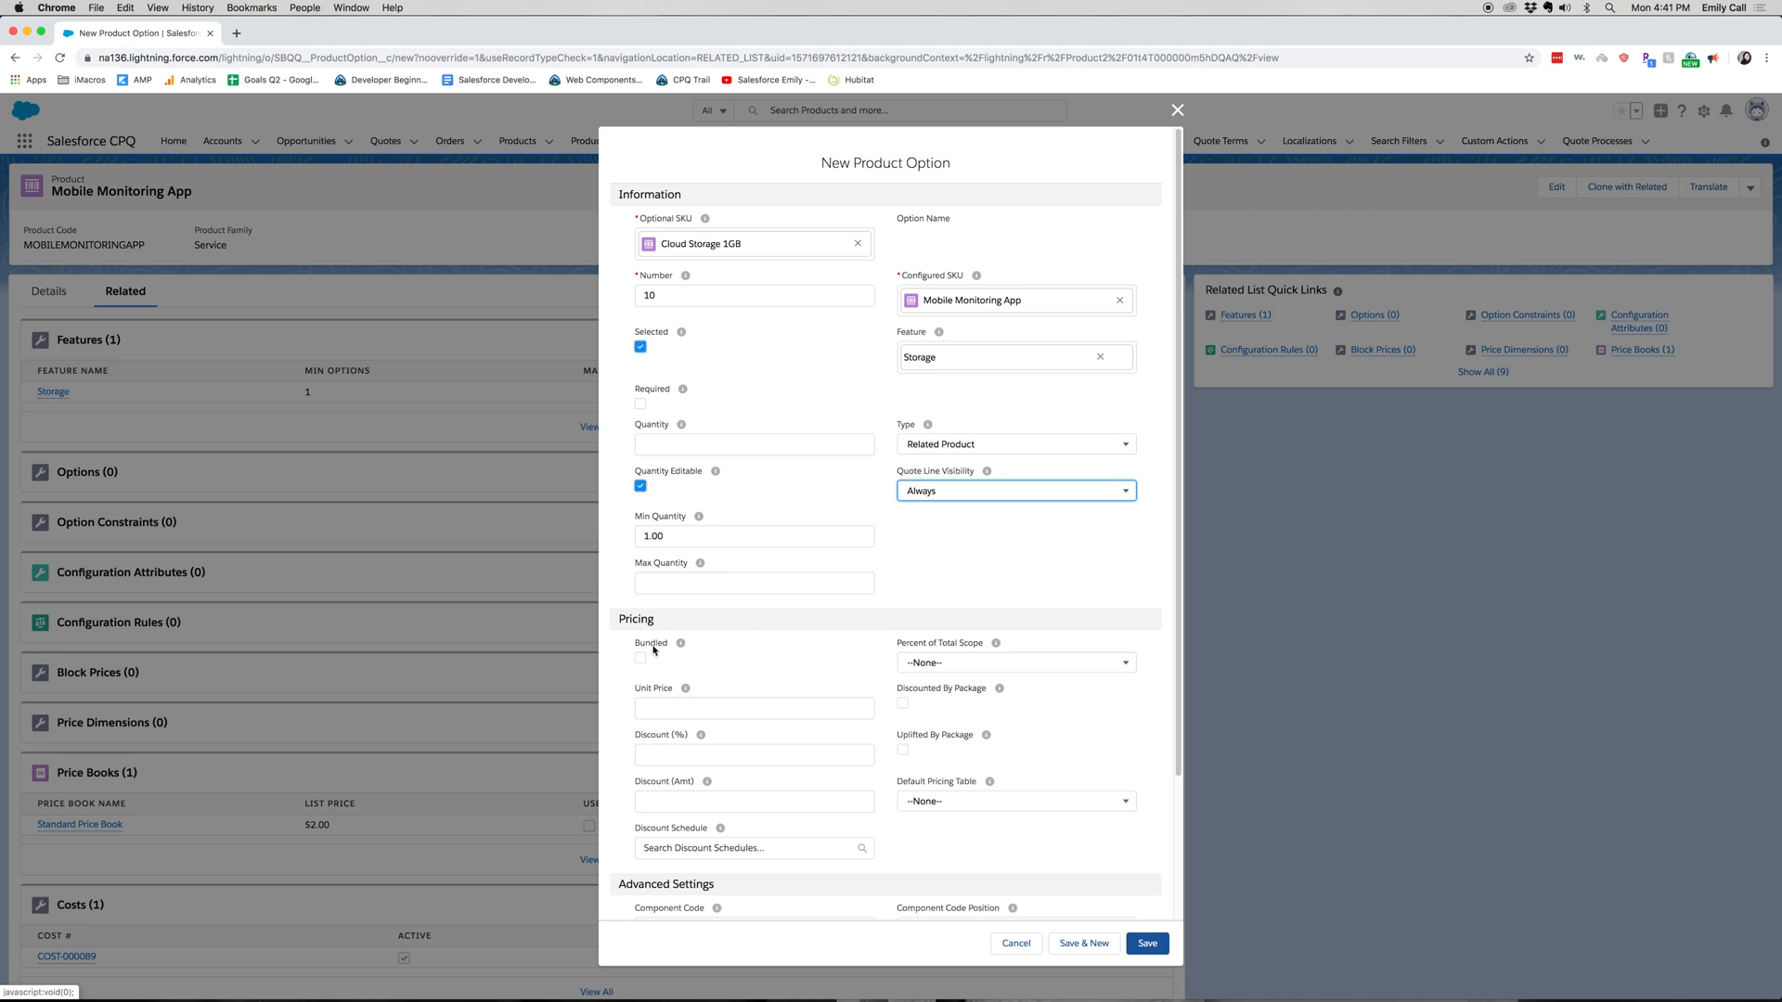
Step: Mark the option bundled at unit price 1 and save it as PO-000064
click(640, 657)
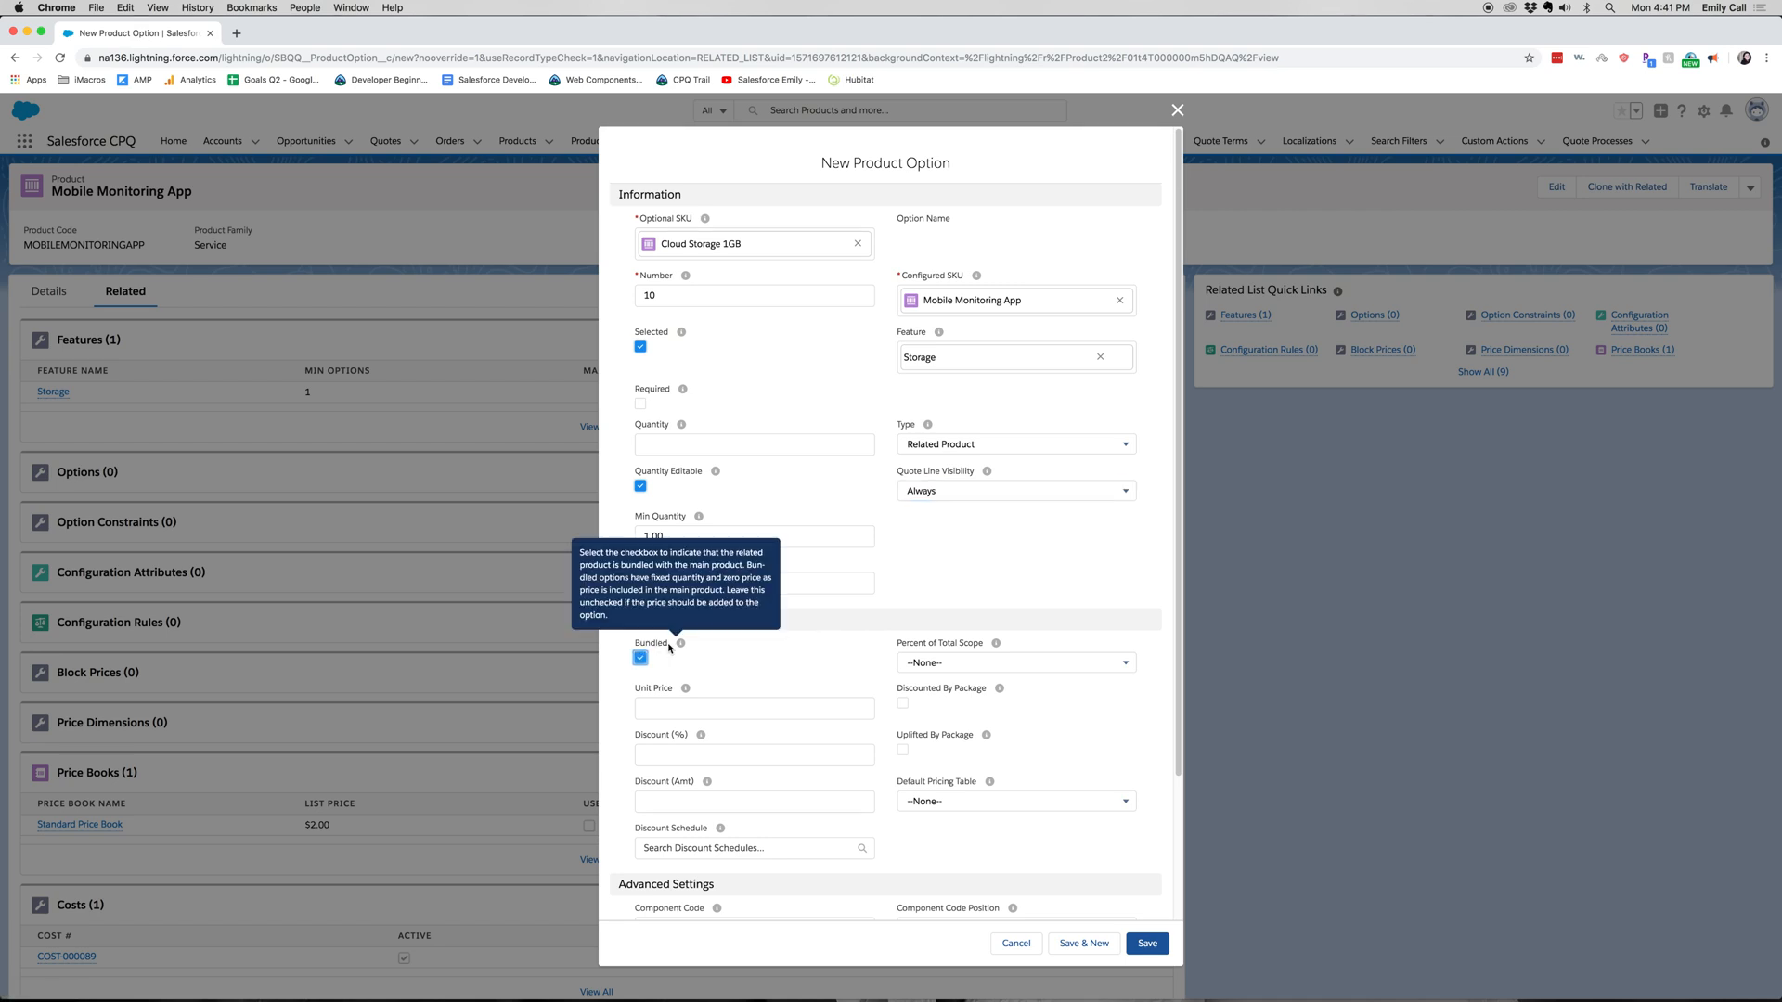
mouse_move(651, 664)
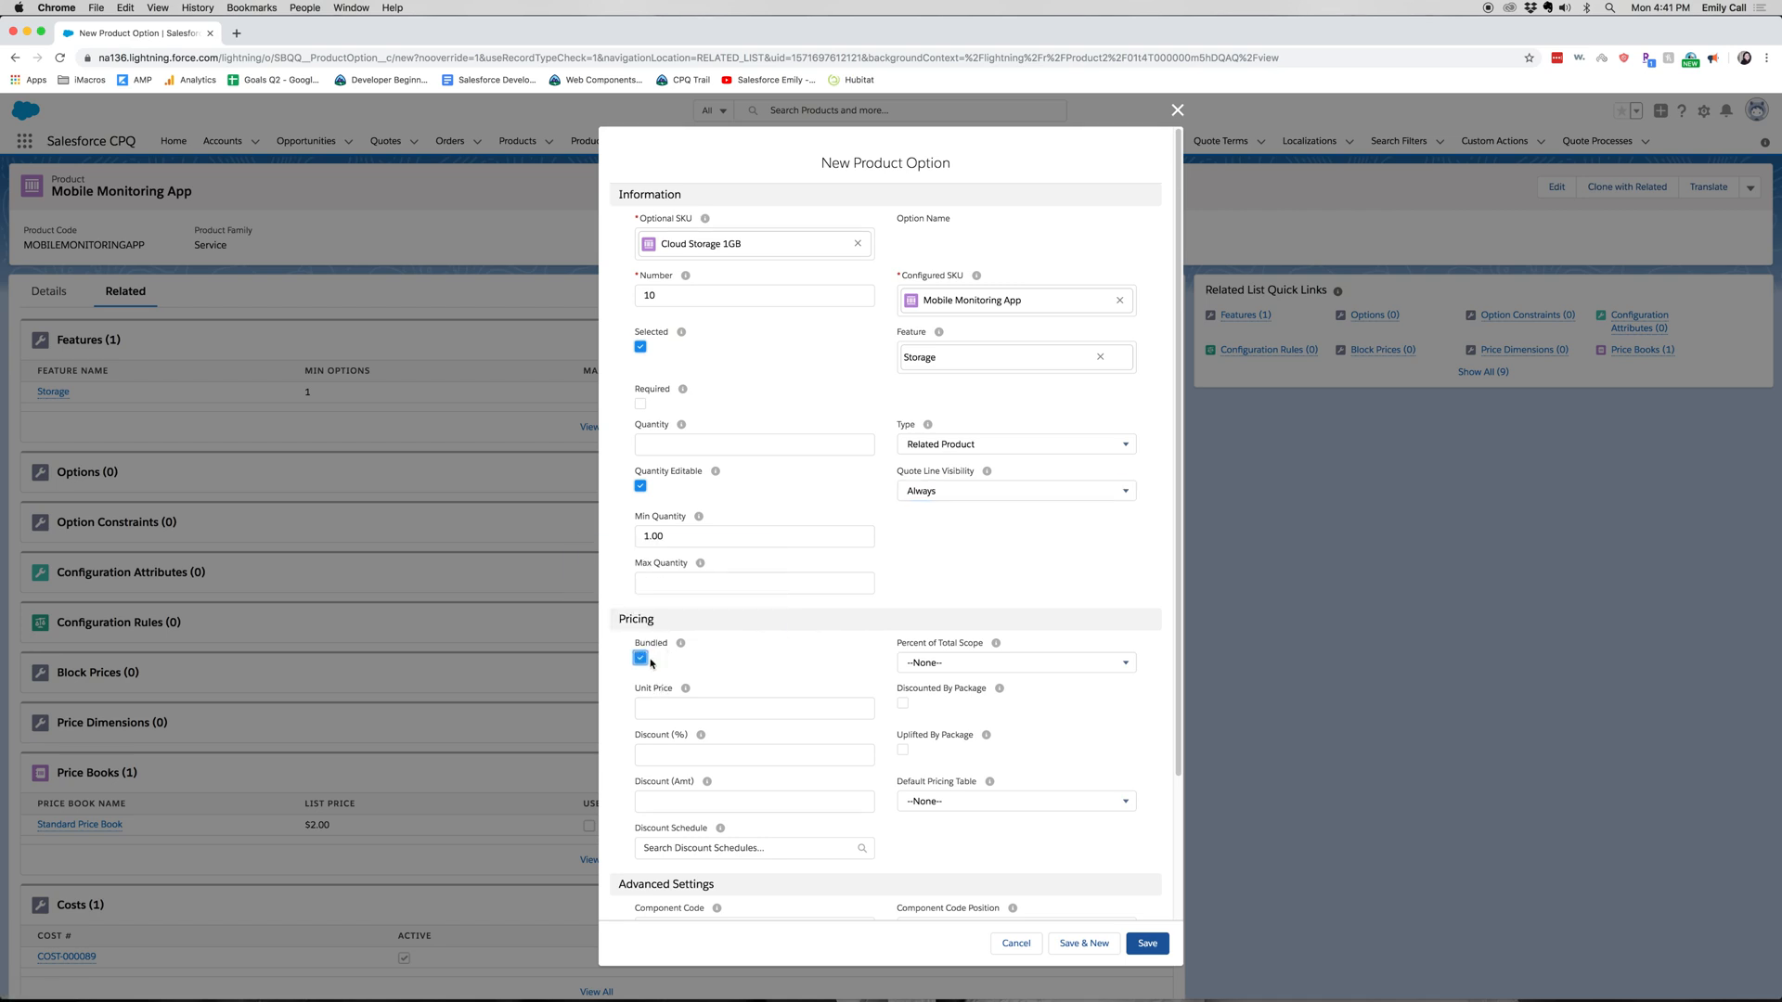
click(754, 707)
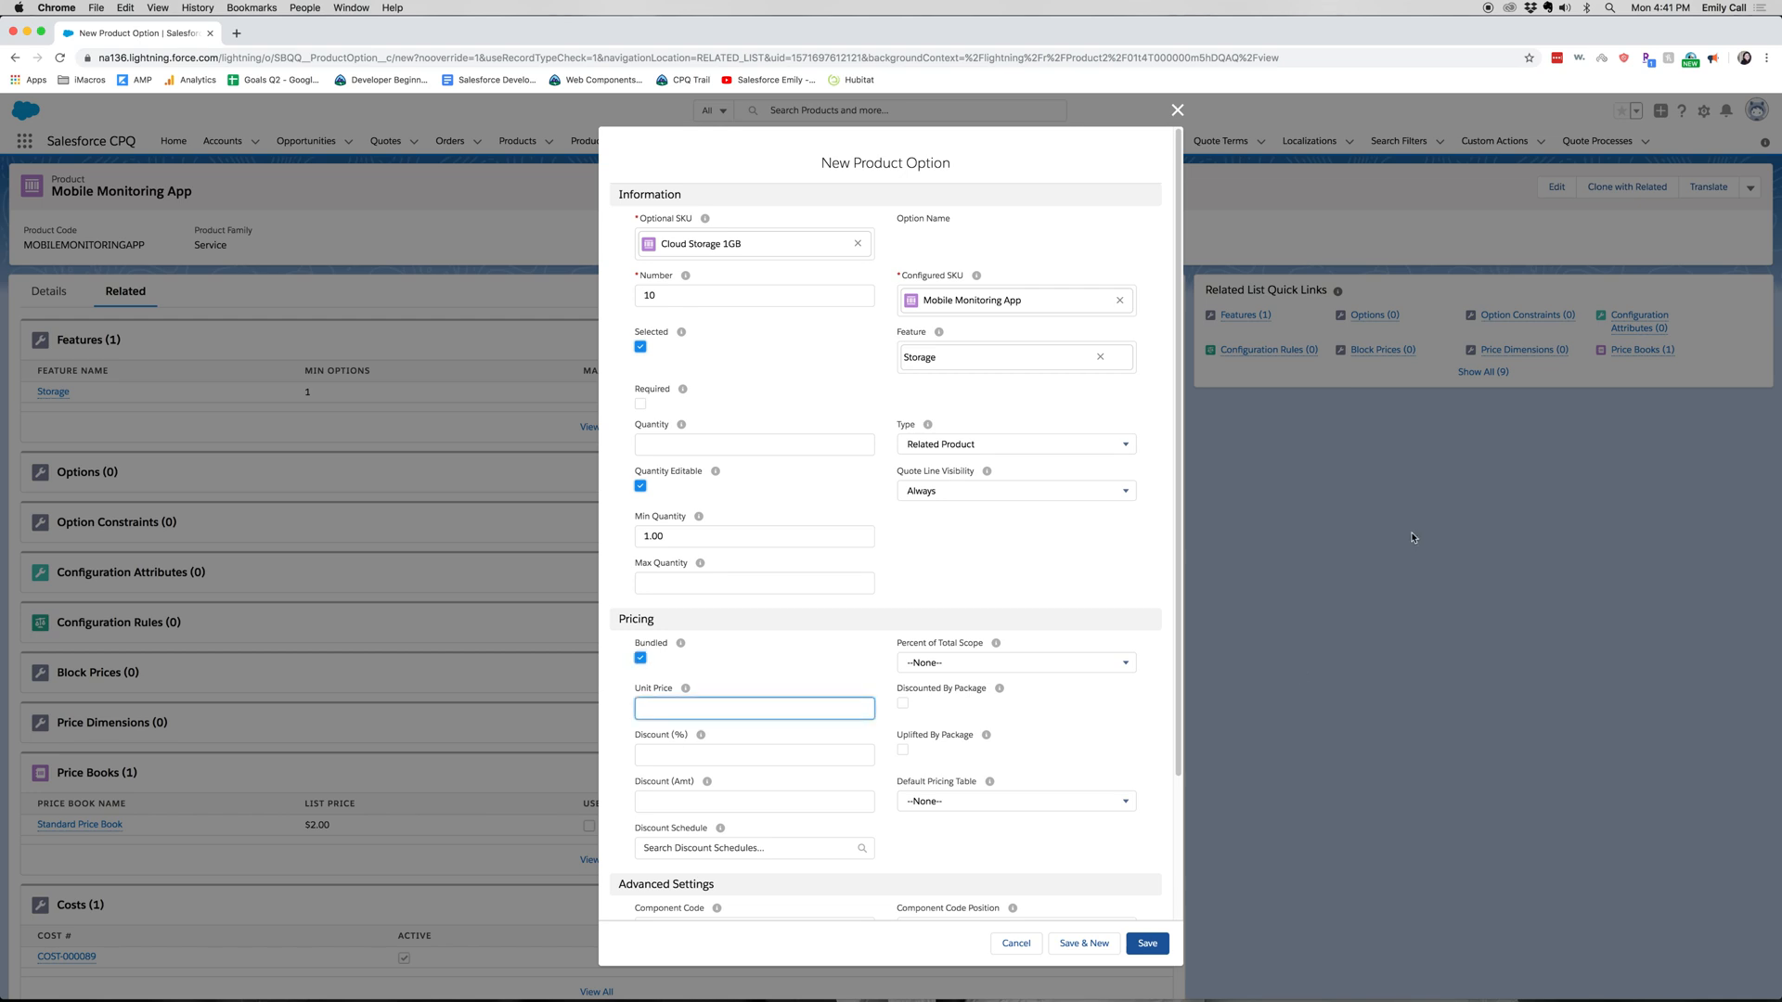
text(1.00)
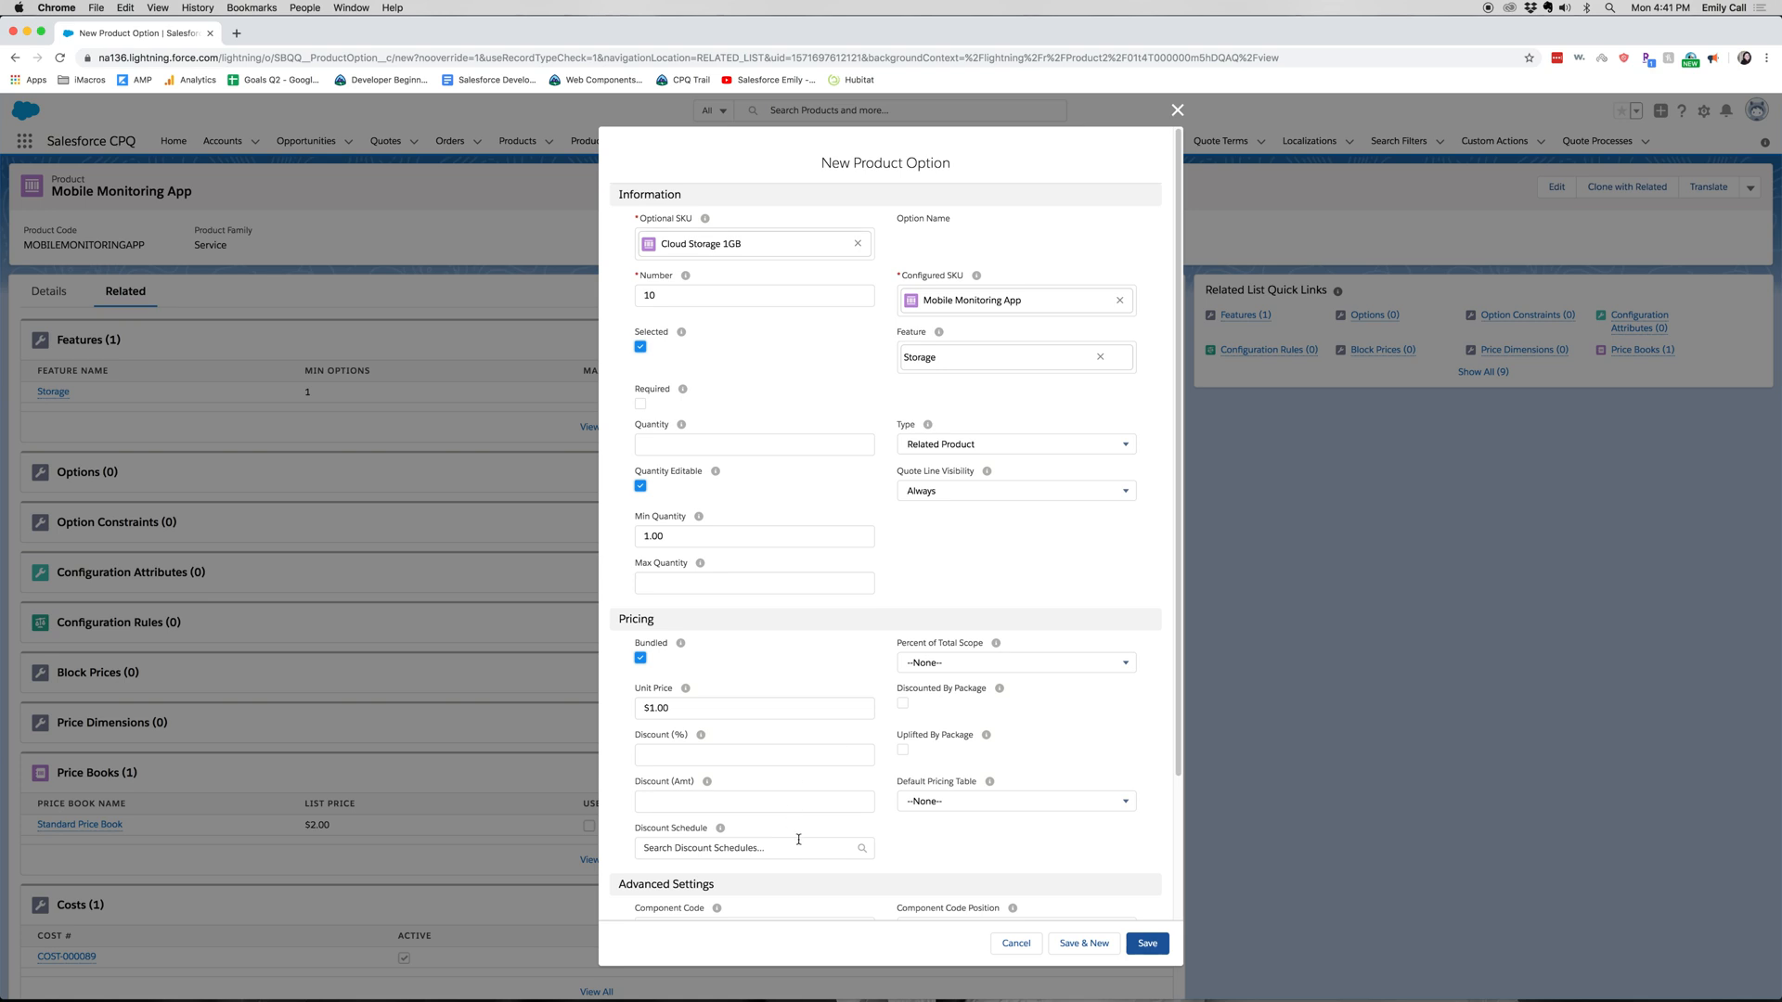
scroll(down, 3)
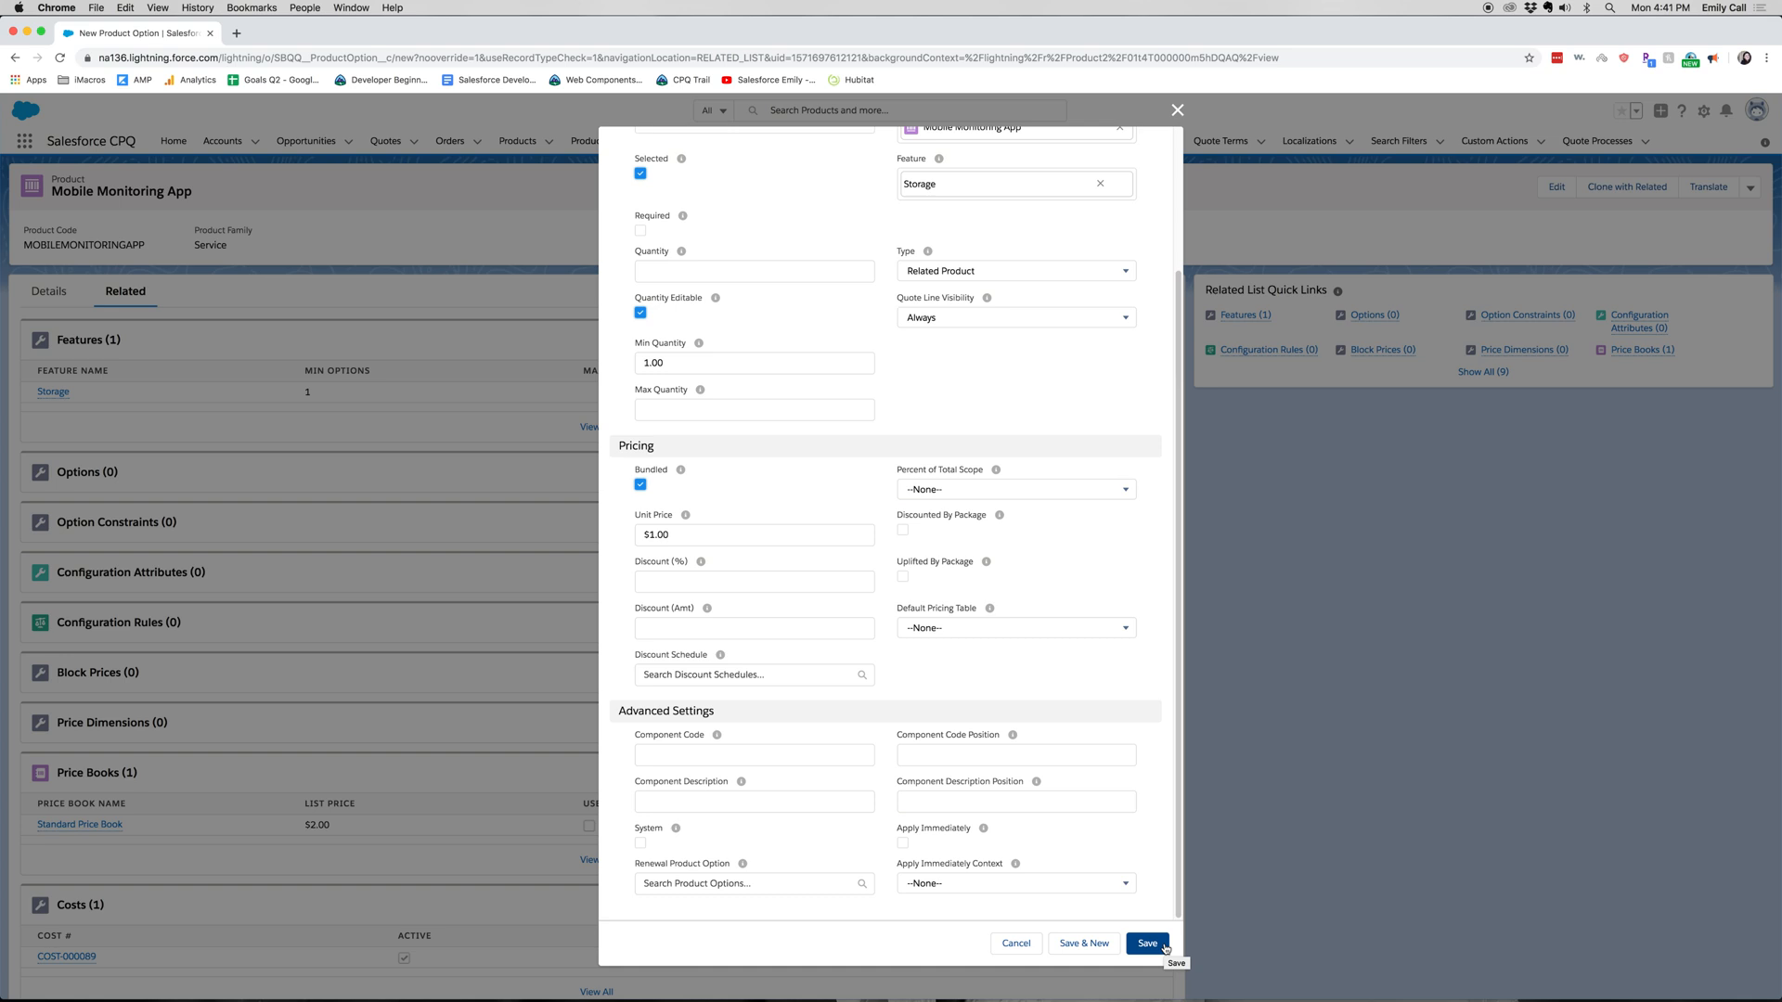
click(1145, 943)
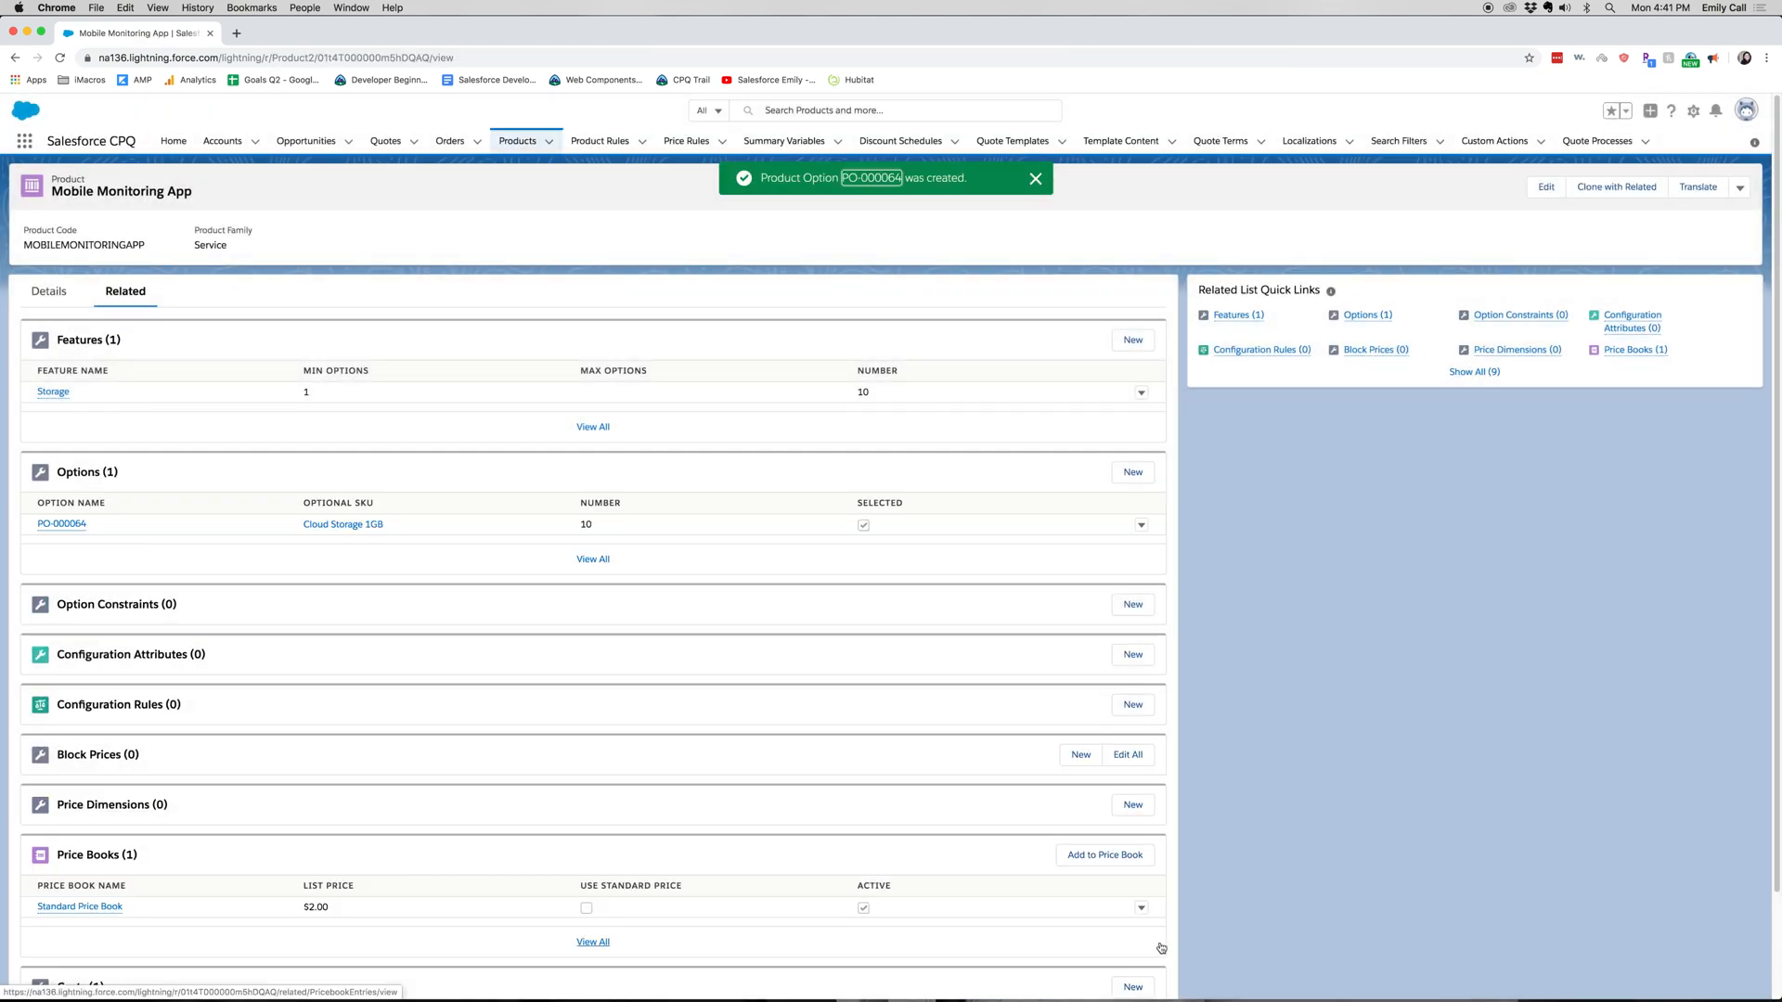